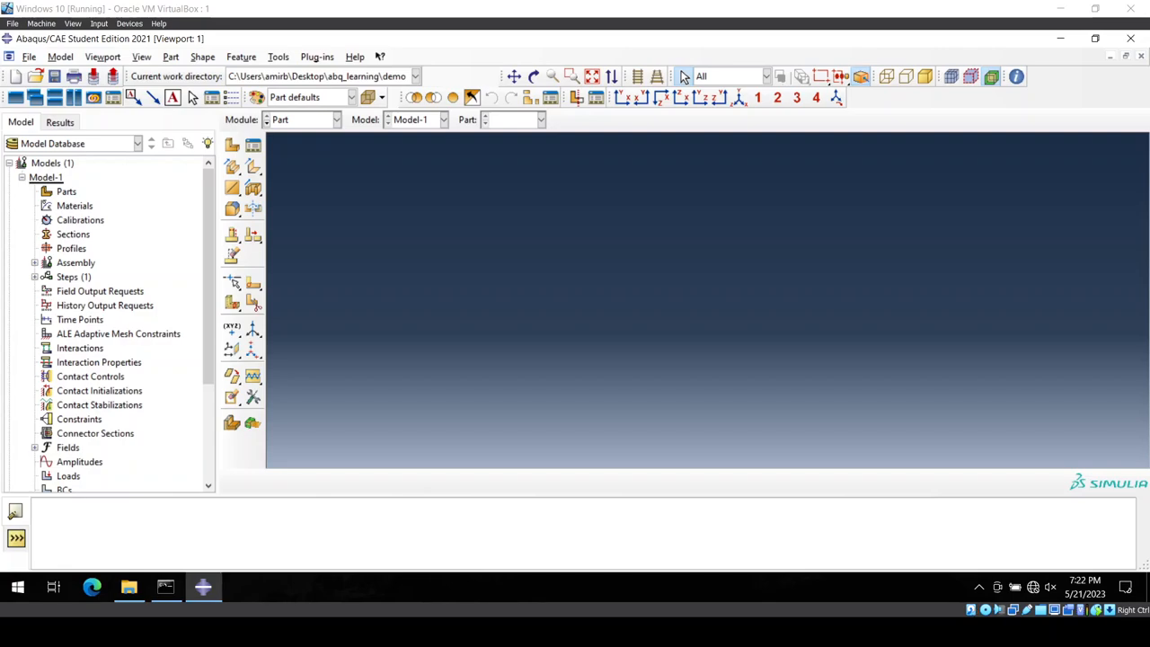
pyautogui.moveTo(816, 402)
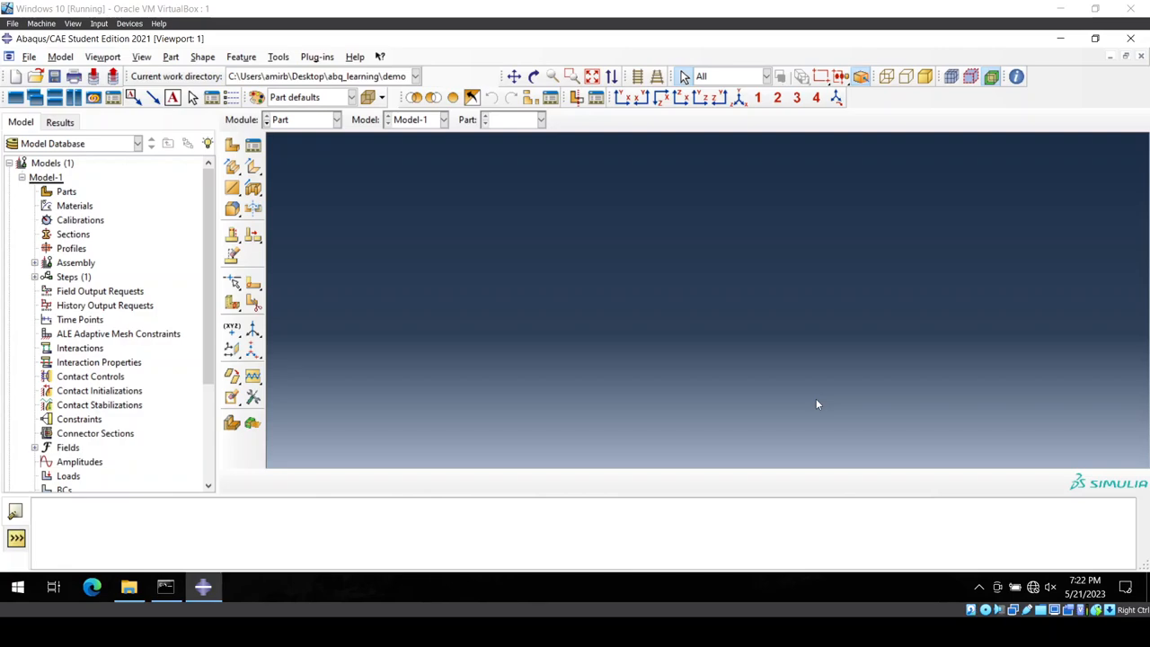
pyautogui.moveTo(728, 377)
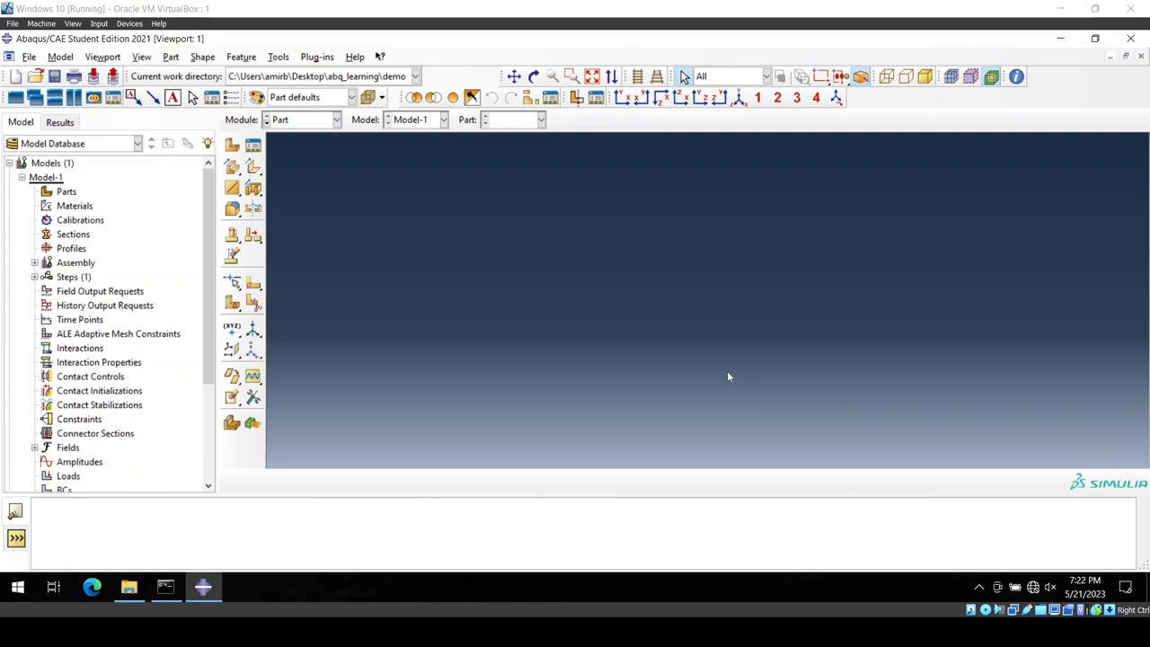
pyautogui.moveTo(338, 207)
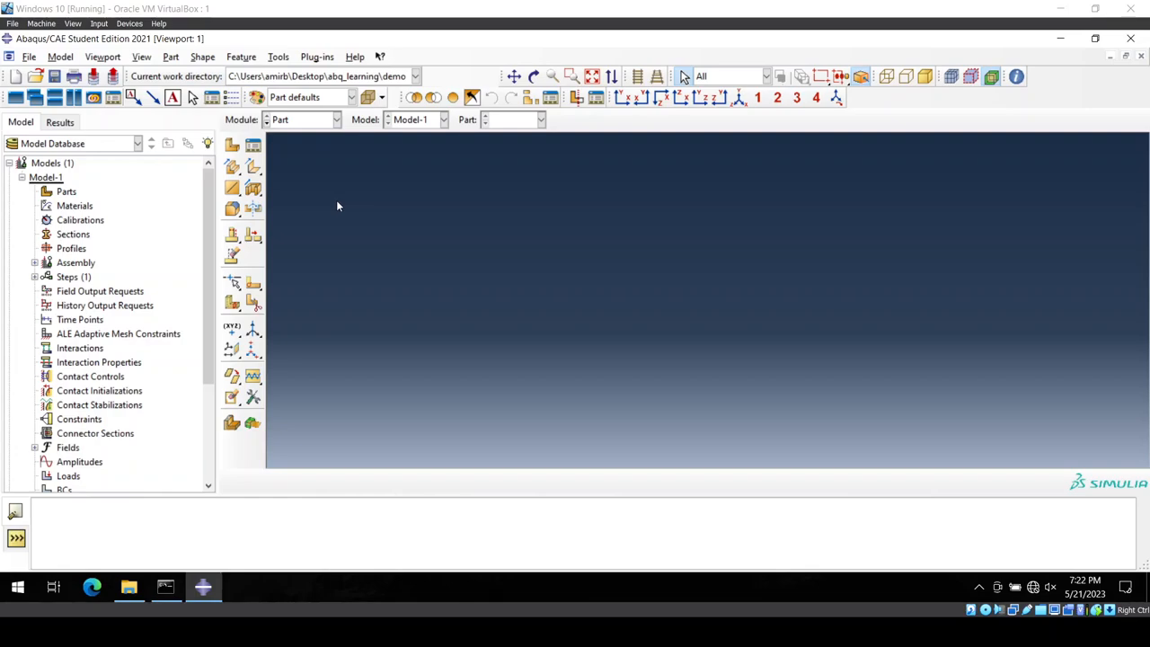
pyautogui.moveTo(374, 207)
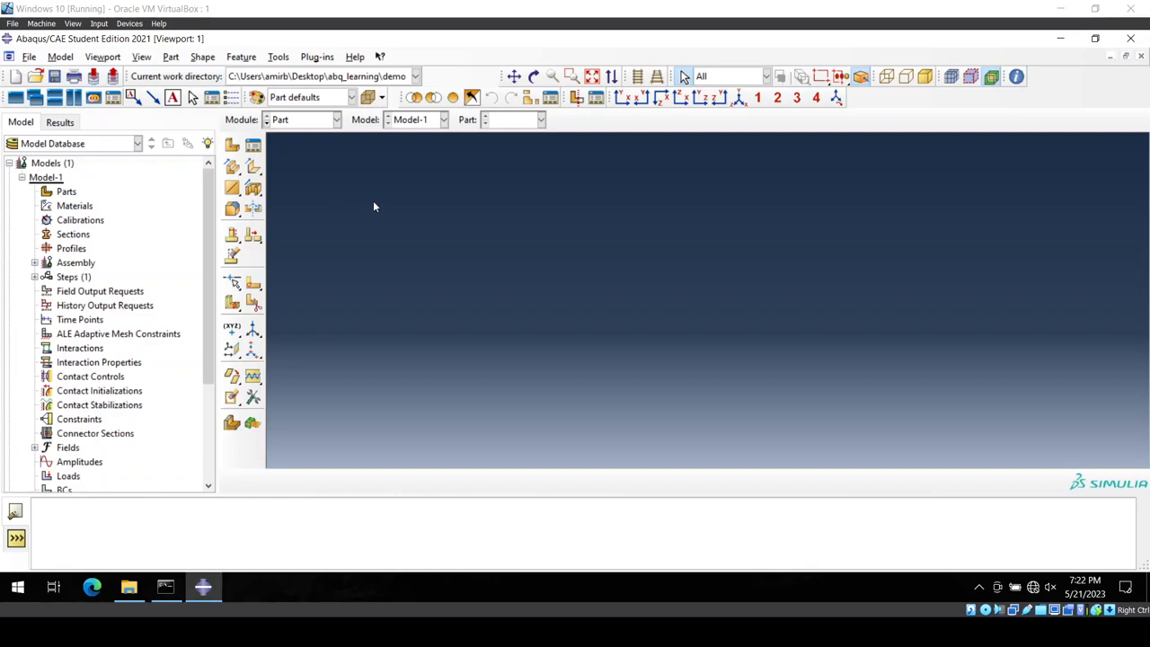
pyautogui.moveTo(384, 221)
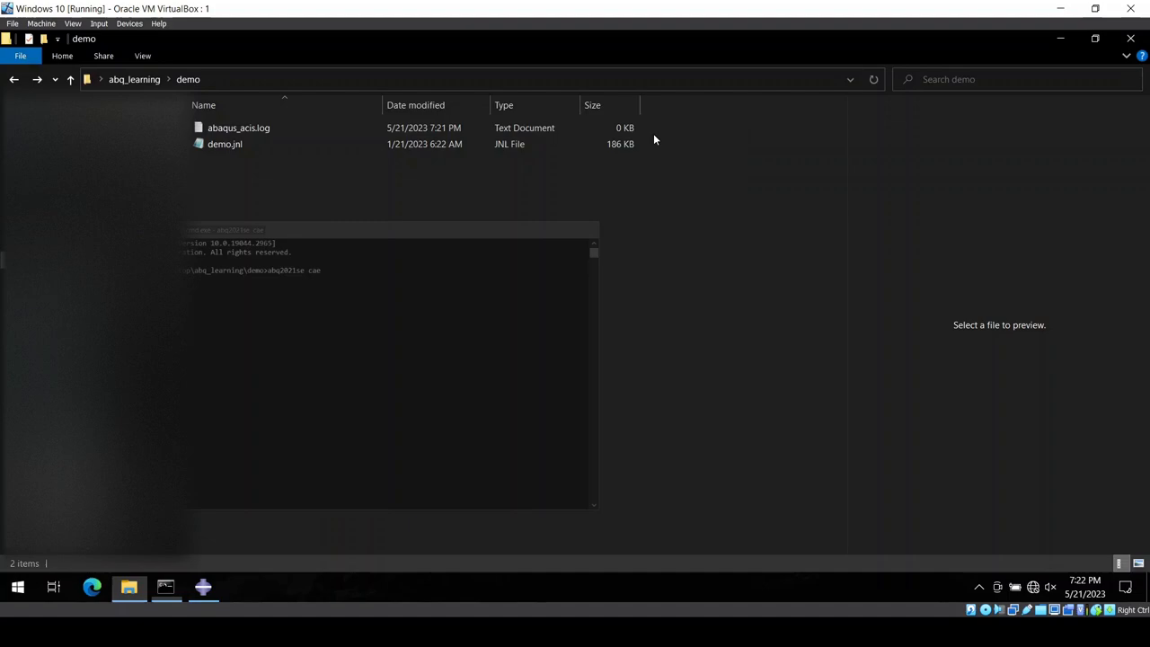
# Select the demo.jnl journal file in the demo folder
pyautogui.click(224, 144)
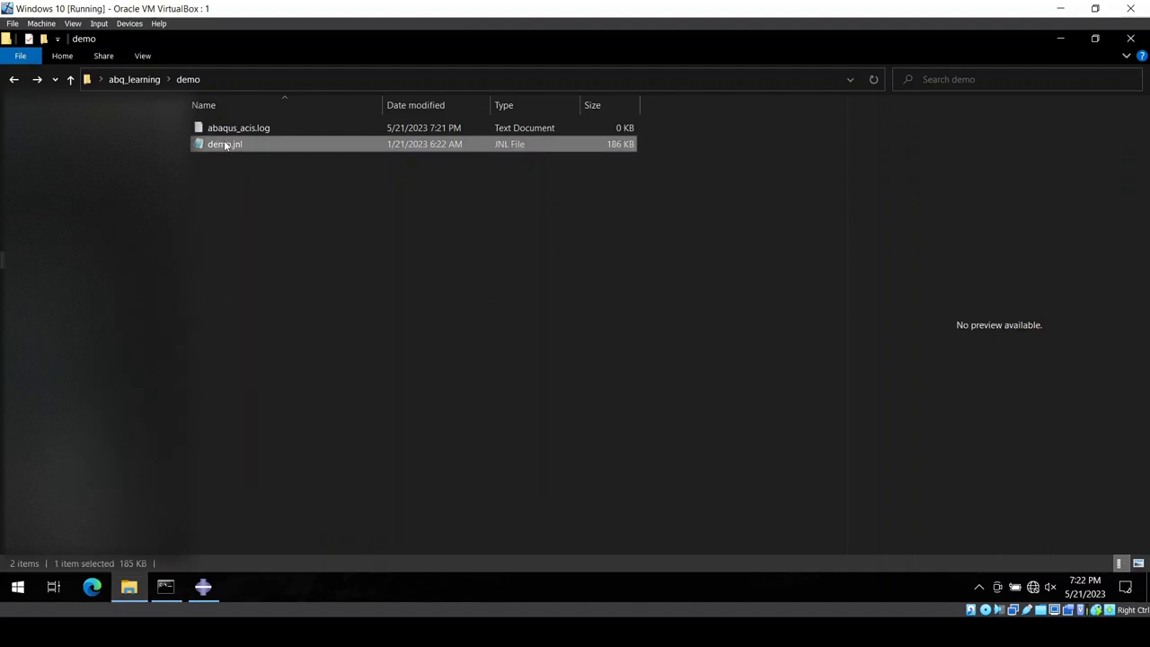
pyautogui.moveTo(243, 154)
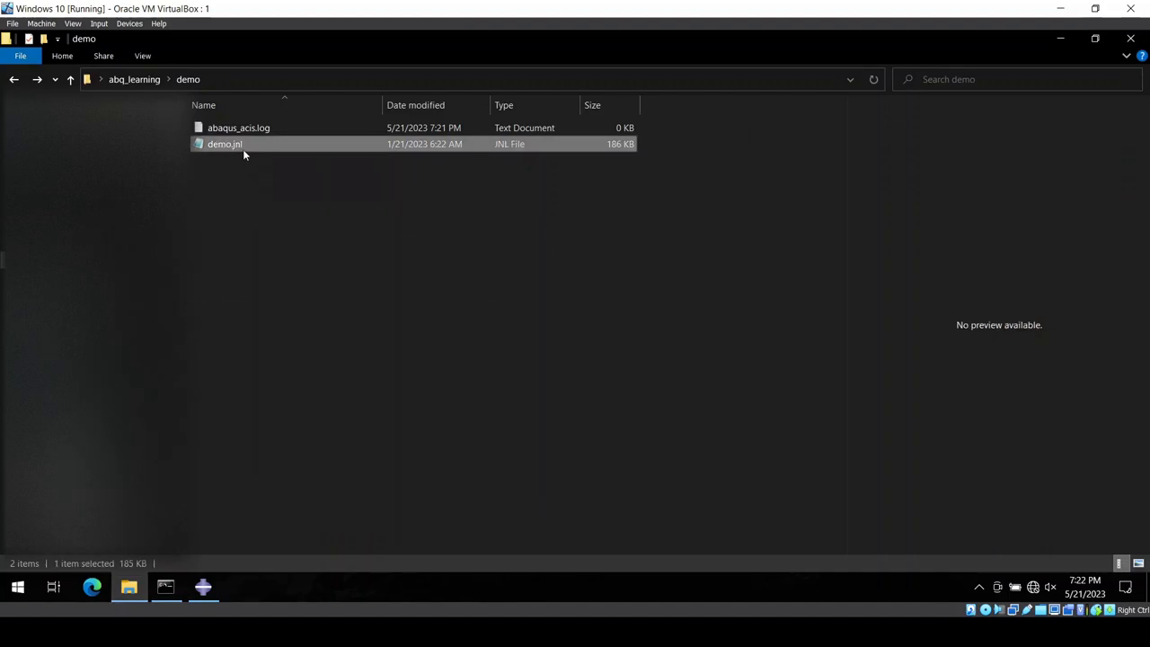
# Read through demo.jnl's model-building commands in Notepad, then close it
pyautogui.doubleClick(224, 144)
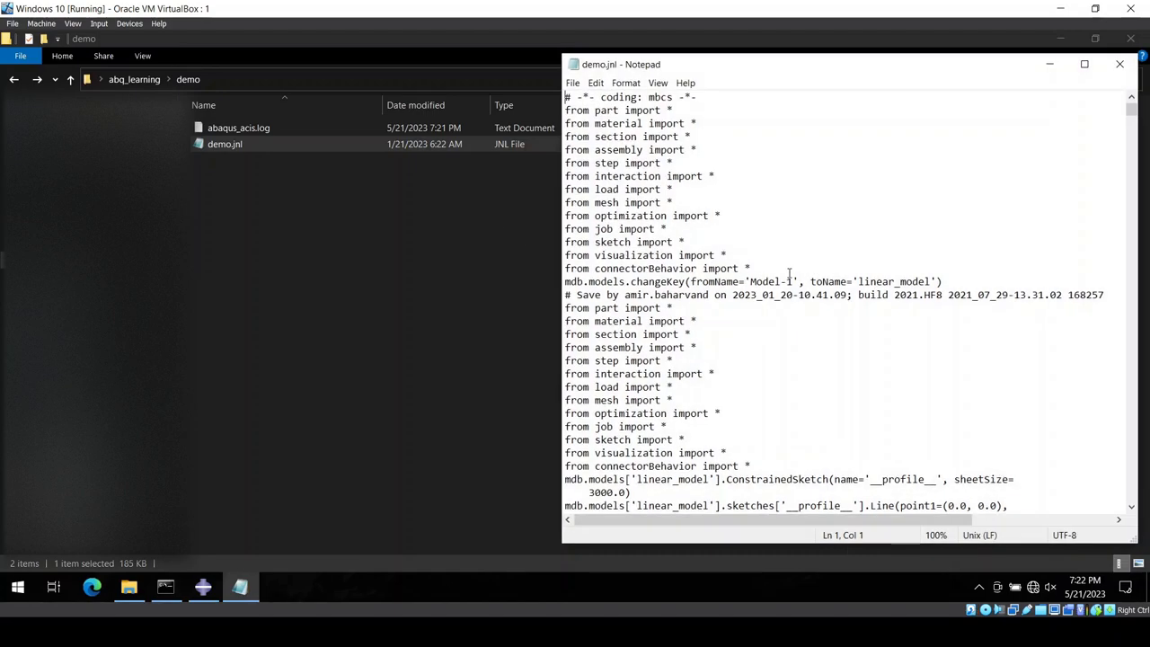
pyautogui.scroll(-3)
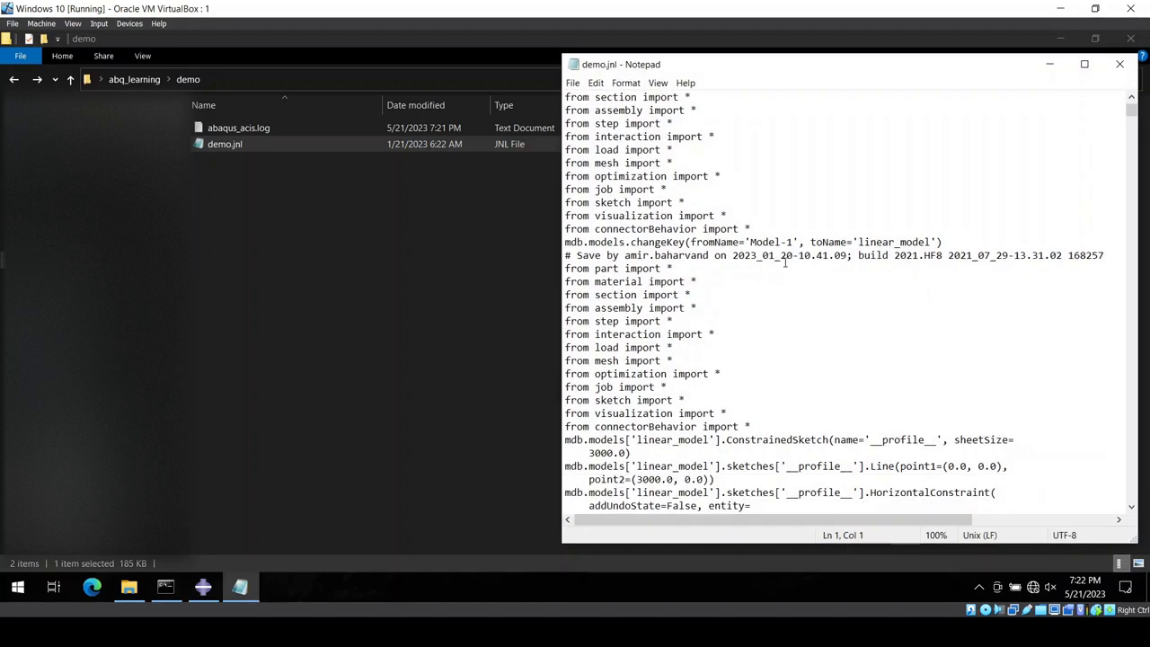
pyautogui.scroll(-3)
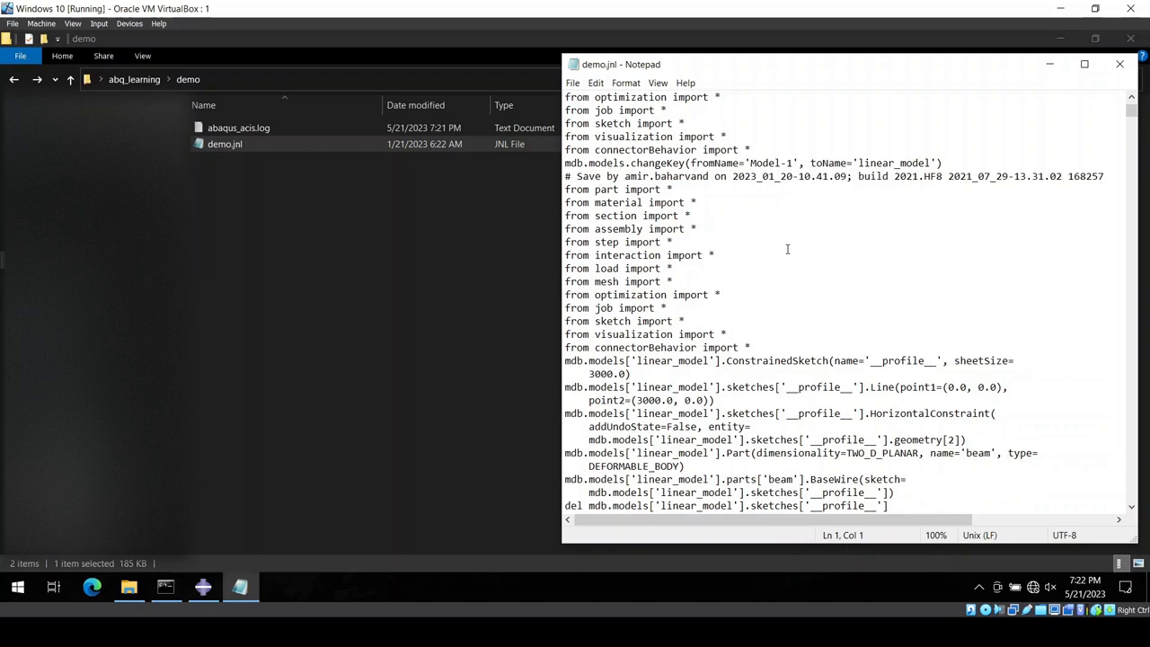
pyautogui.moveTo(805, 244)
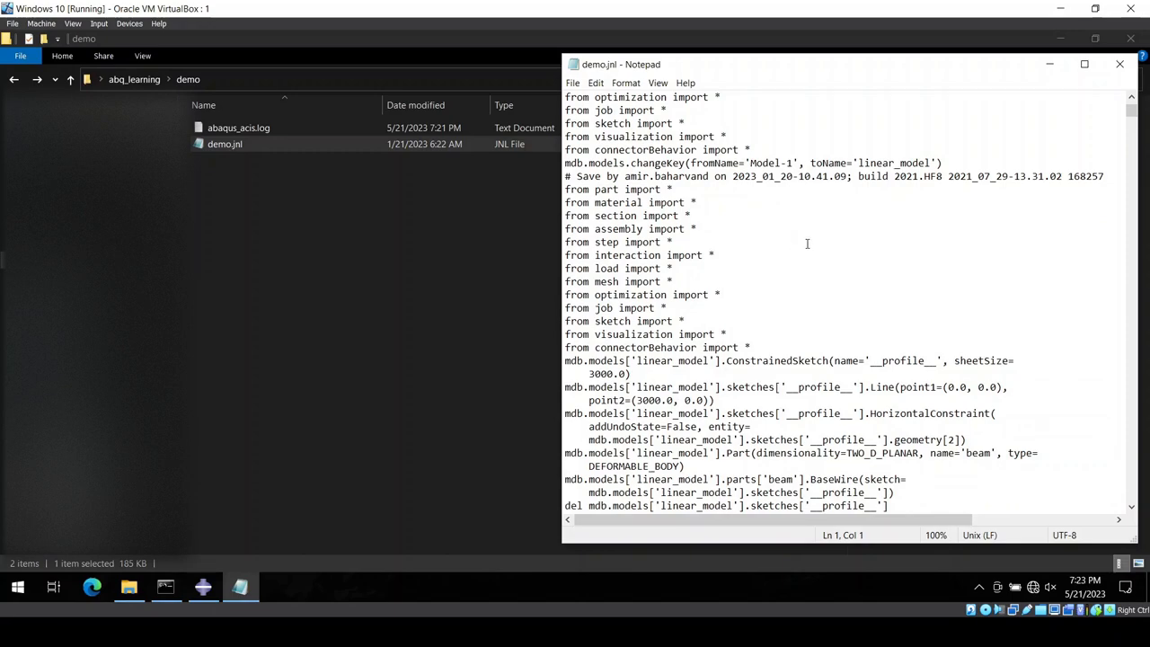
pyautogui.scroll(-3)
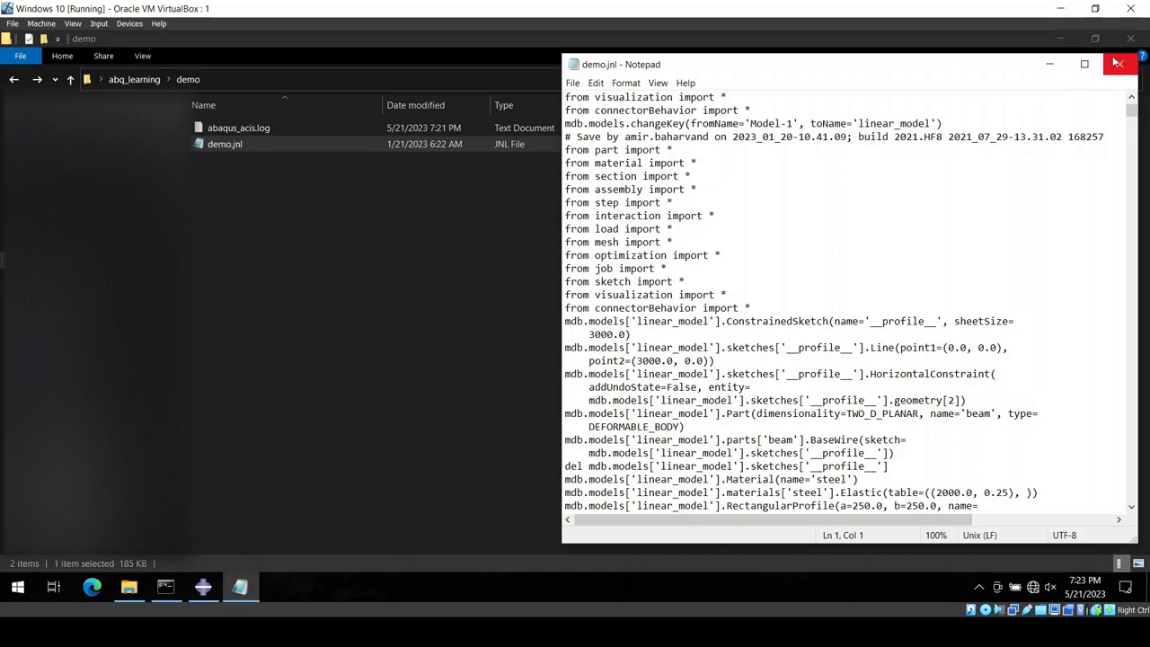
pyautogui.click(1118, 64)
pyautogui.write('demo')
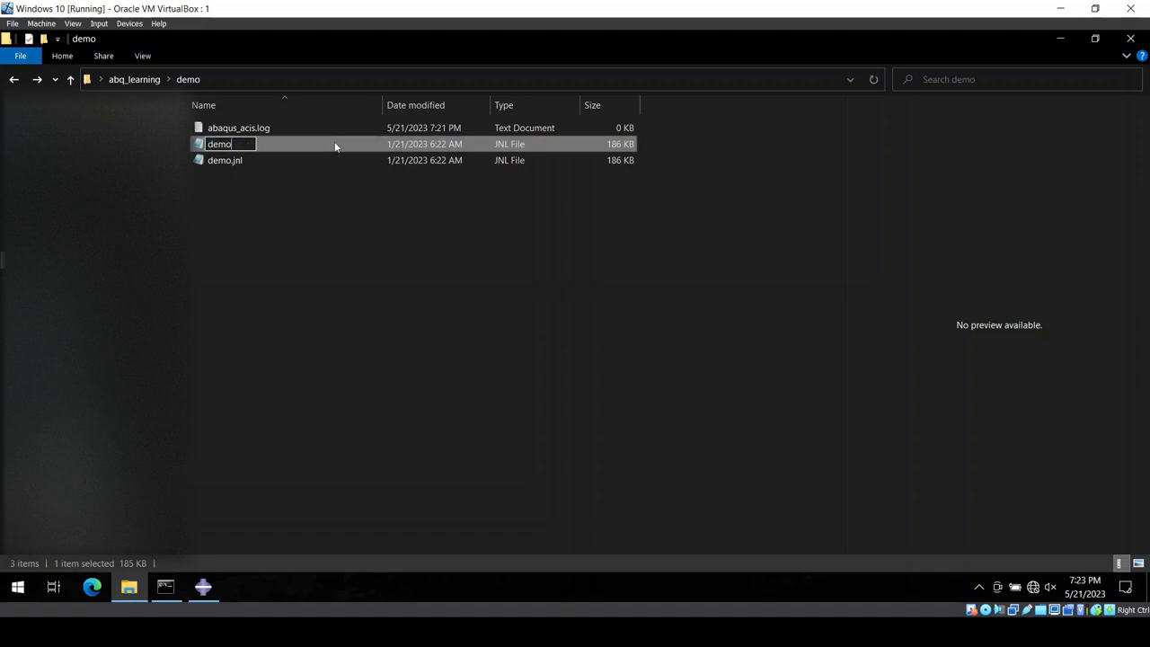
# Rename the copied journal to demo.py so it can run as a Python script
pyautogui.write('.py')
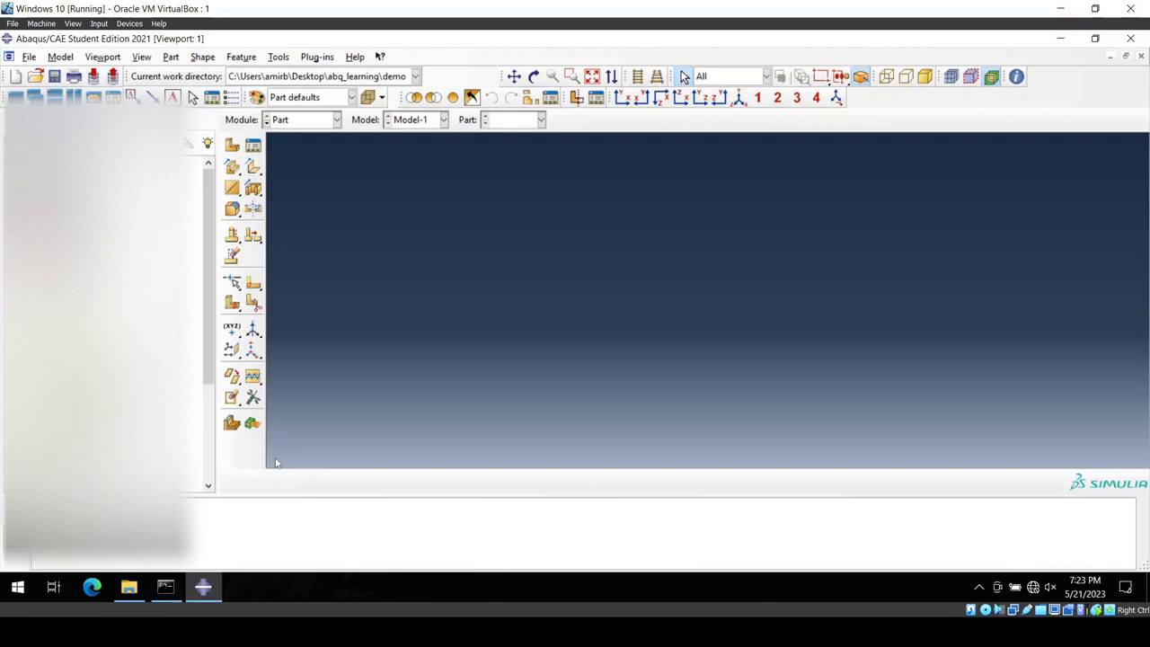
# Run the demo.py script via File > Run Script to rebuild the small_deformation model
pyautogui.click(29, 56)
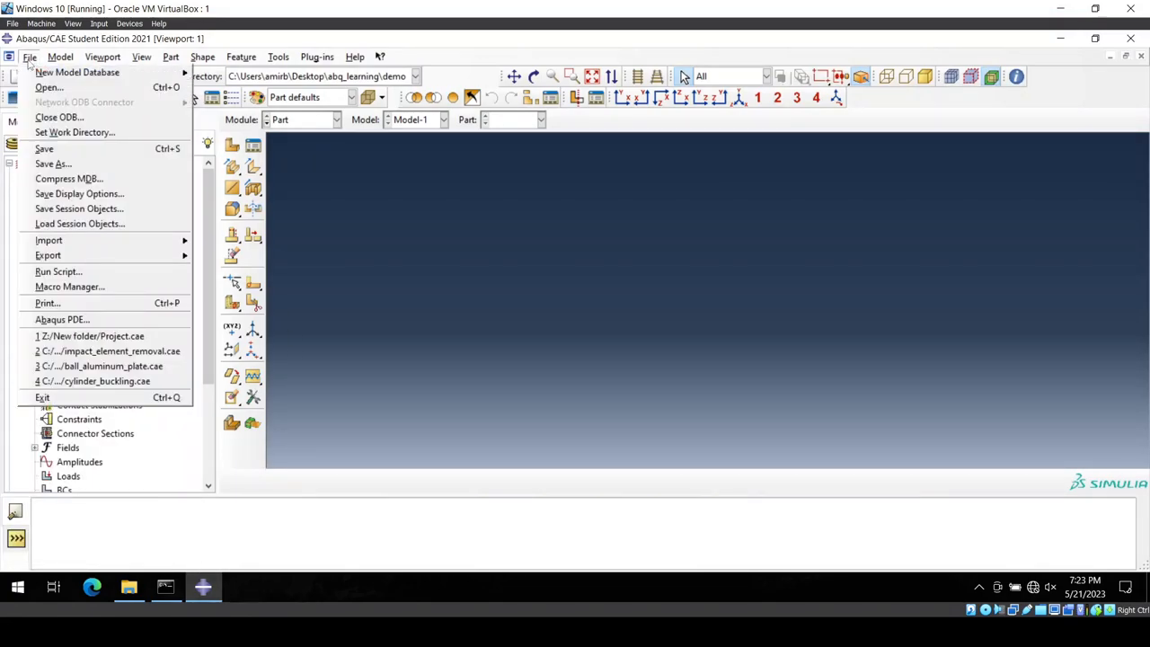
pyautogui.click(58, 271)
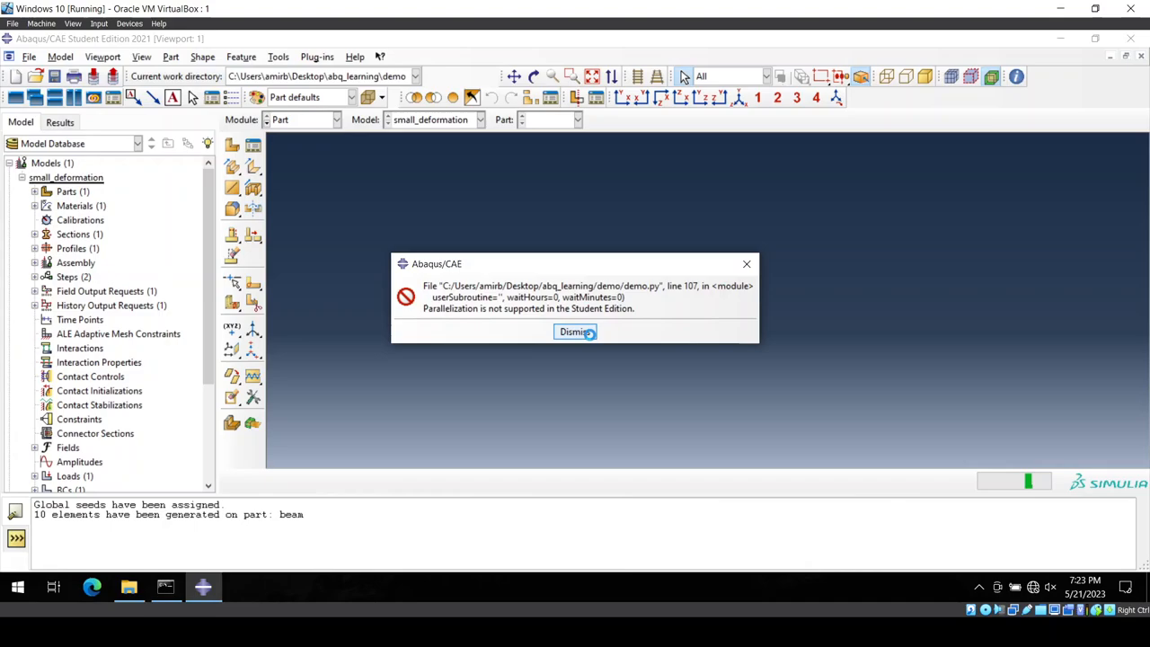
# Dismiss the parallelization error, confirm small_deformation is the only model, and quit without saving
pyautogui.click(575, 331)
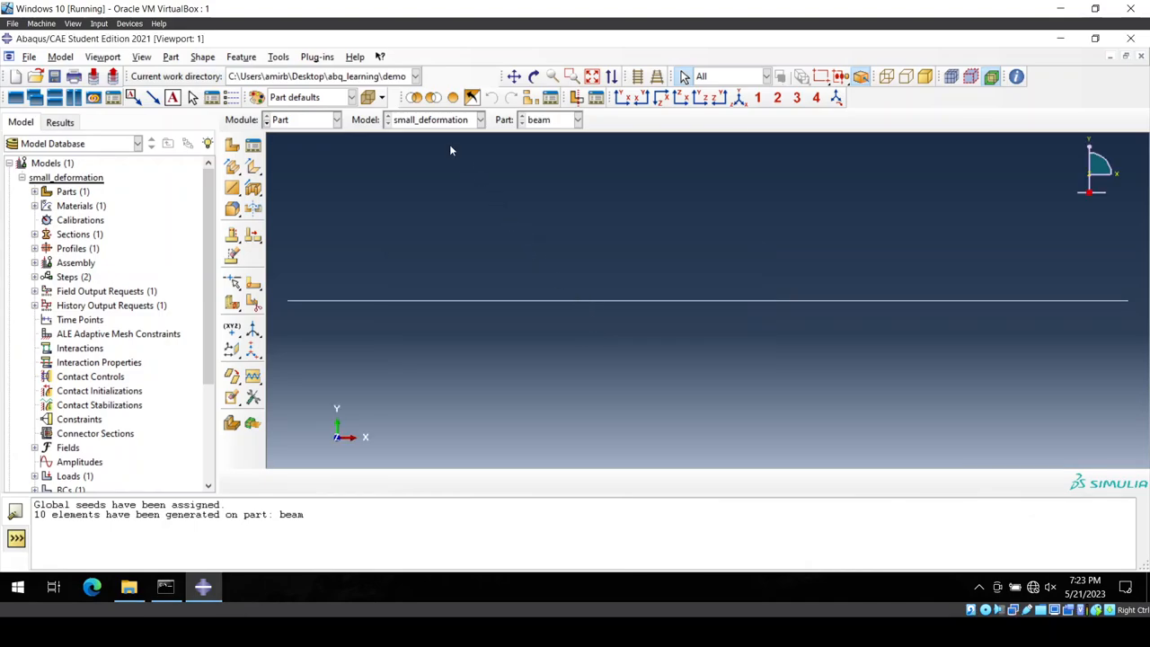
pyautogui.click(480, 119)
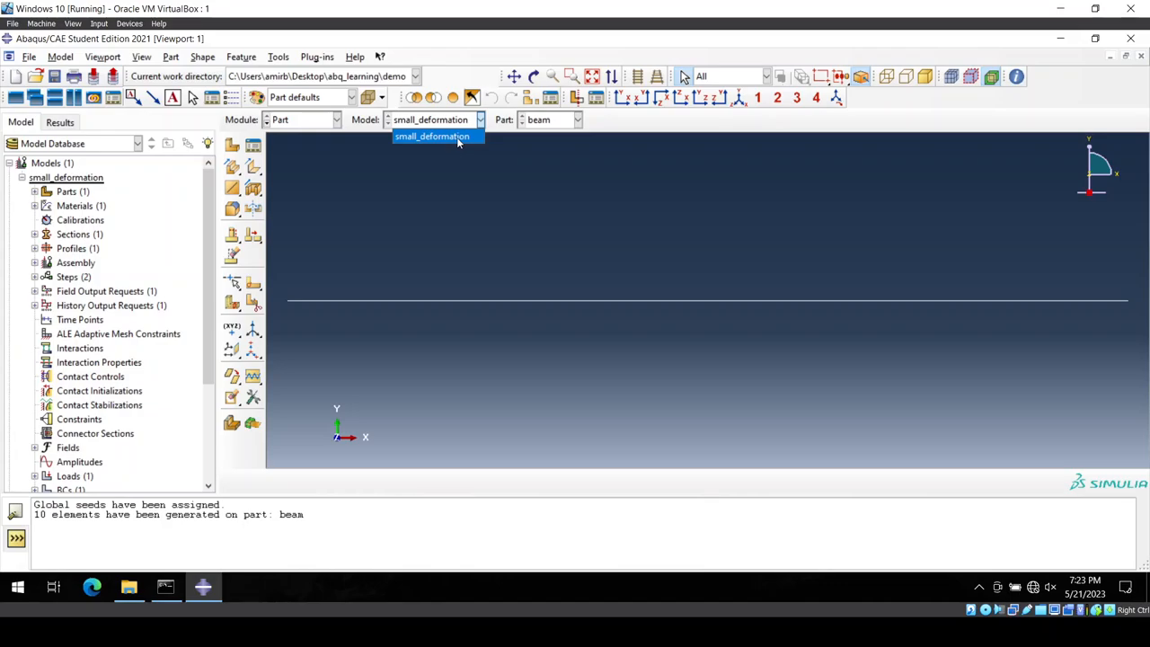
pyautogui.click(435, 136)
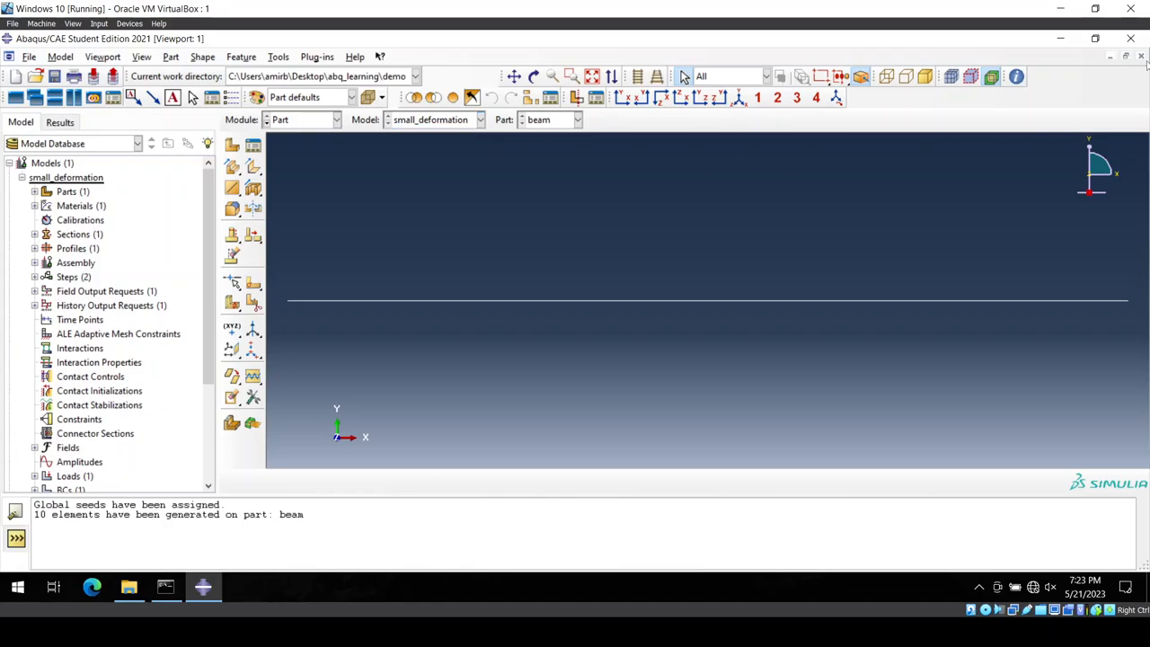
pyautogui.moveTo(989, 135)
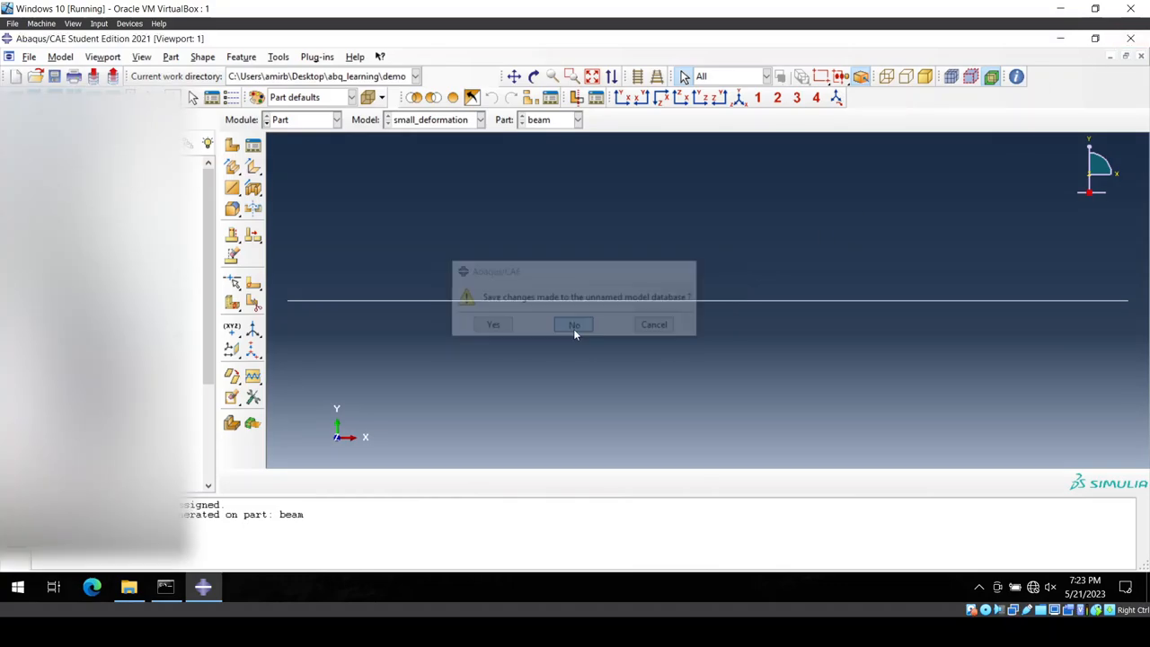
pyautogui.click(575, 323)
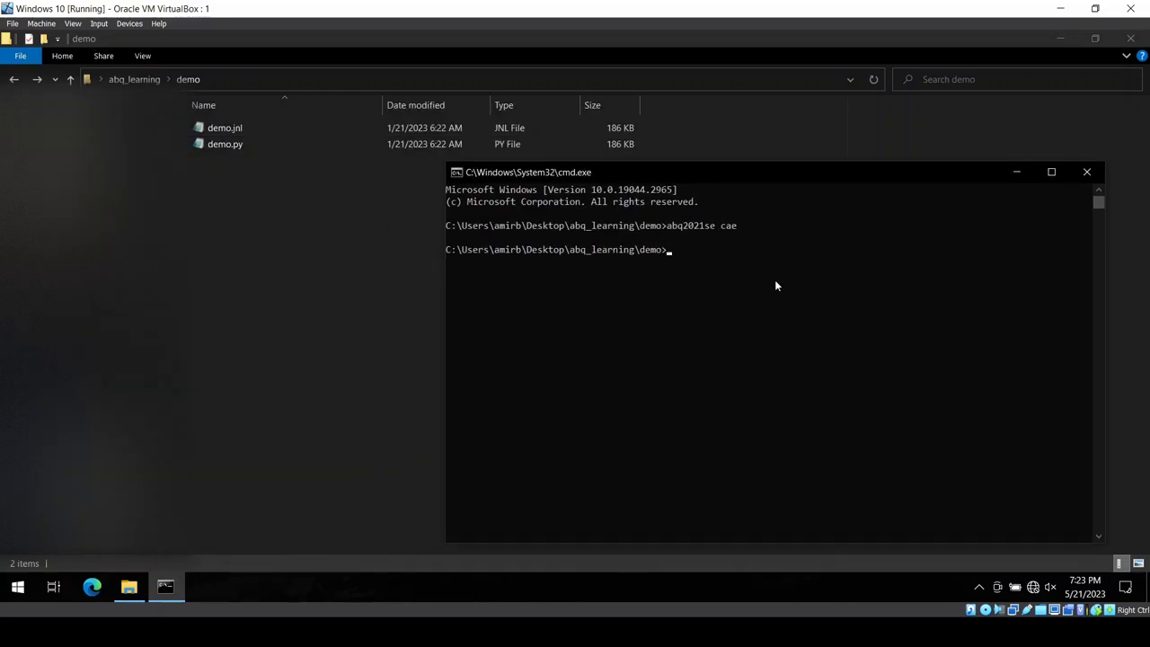
pyautogui.moveTo(762, 293)
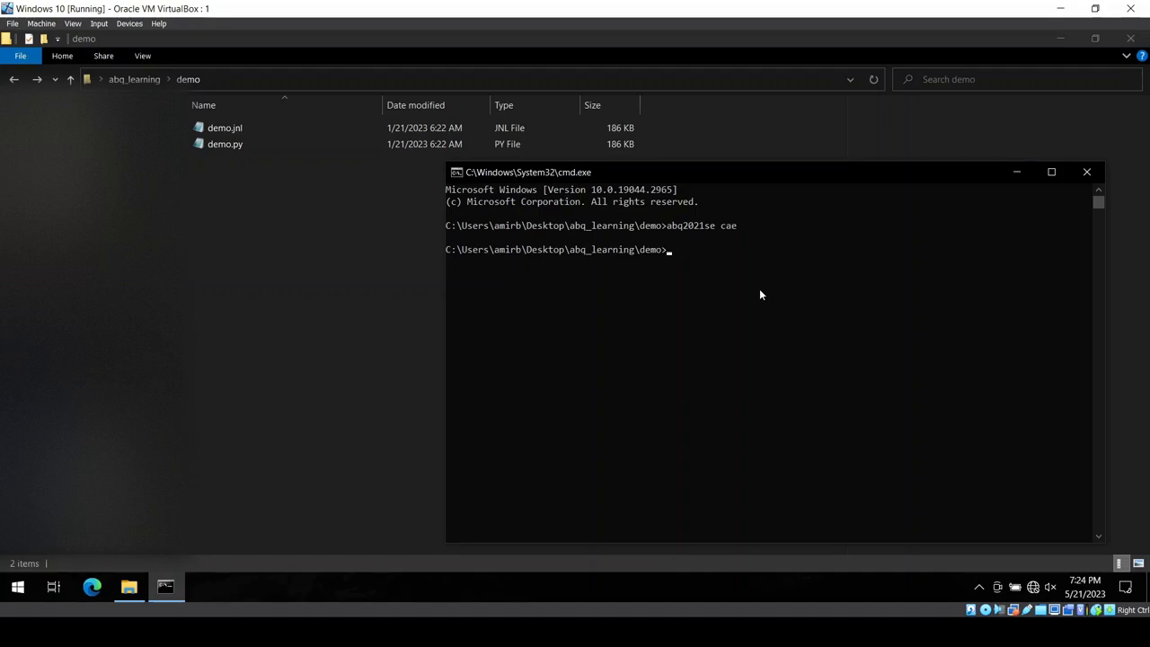
# Launch 'abq2021se cae recover=demo.jnl' so the database is rebuilt from the journal
pyautogui.write('abq2021se')
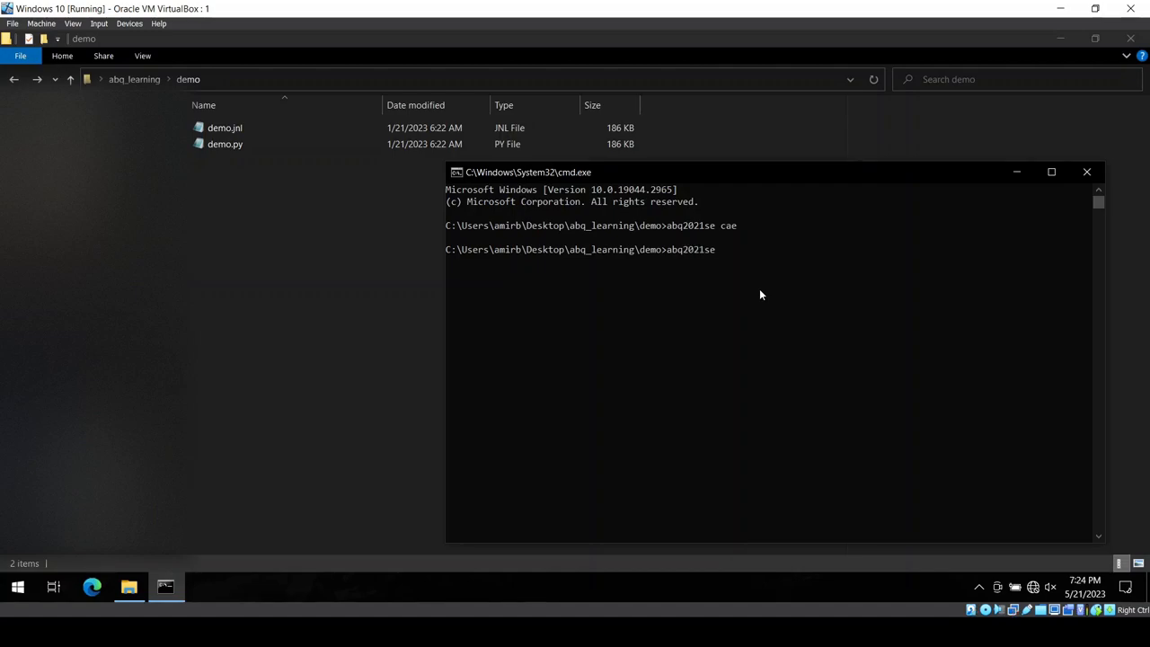
pyautogui.write('cae rec')
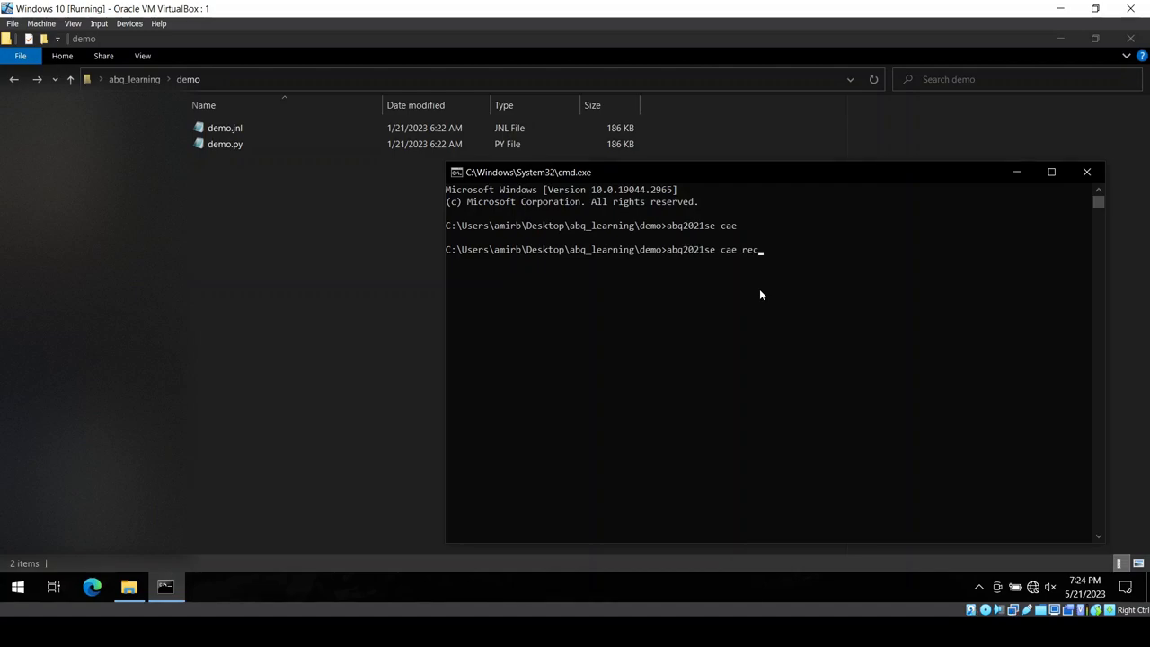
pyautogui.write('over=')
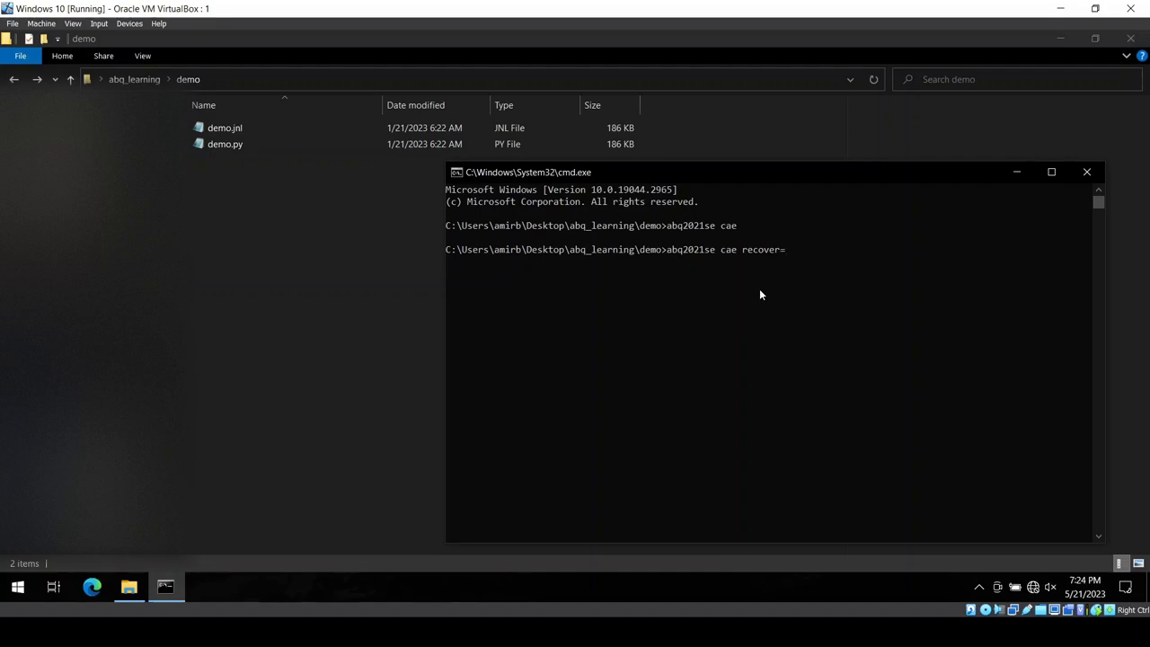
pyautogui.write('demo.jnl')
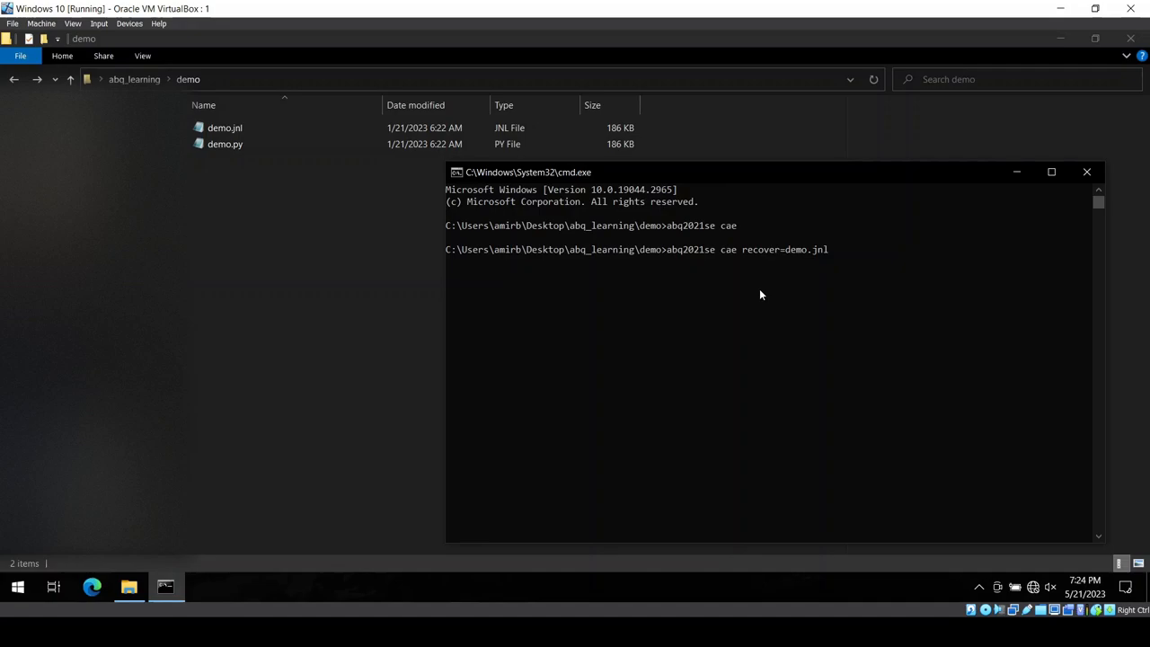
pyautogui.press('Return')
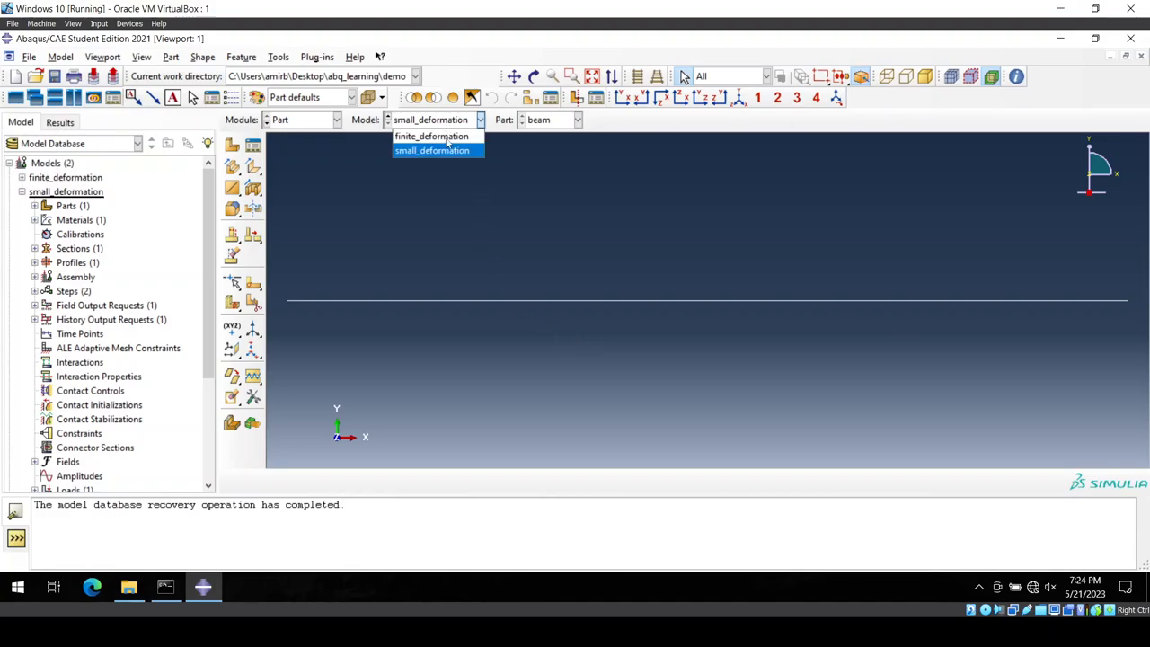
# Switch to finite_deformation, then back to small_deformation, confirming both recovered models exist
pyautogui.click(431, 136)
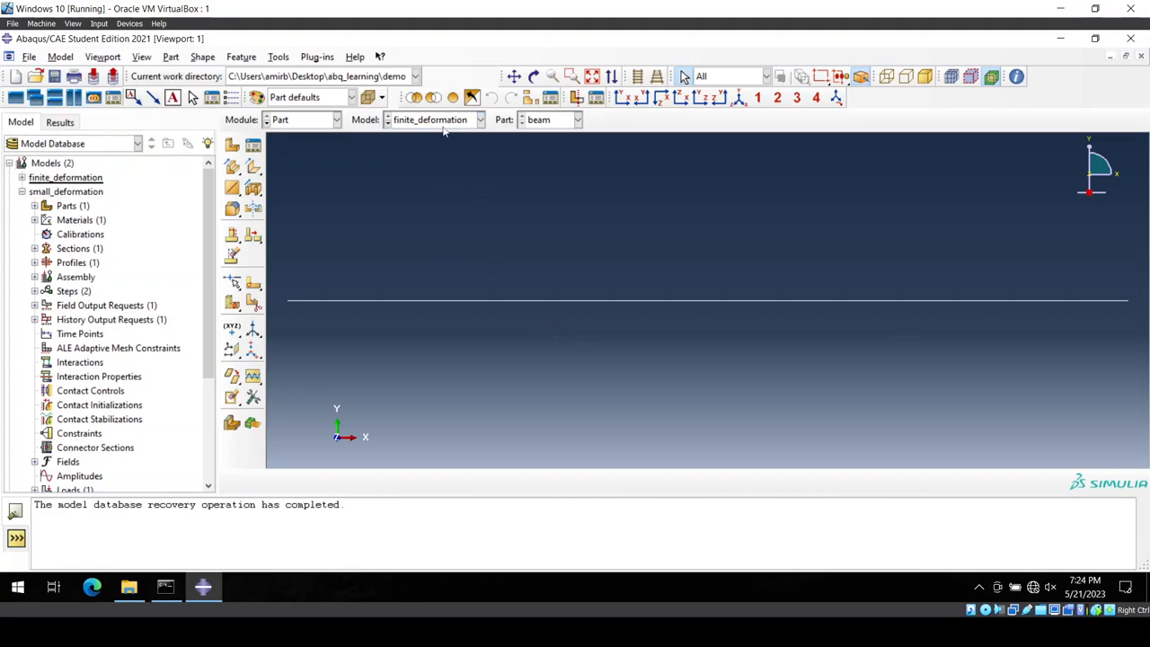
pyautogui.click(435, 119)
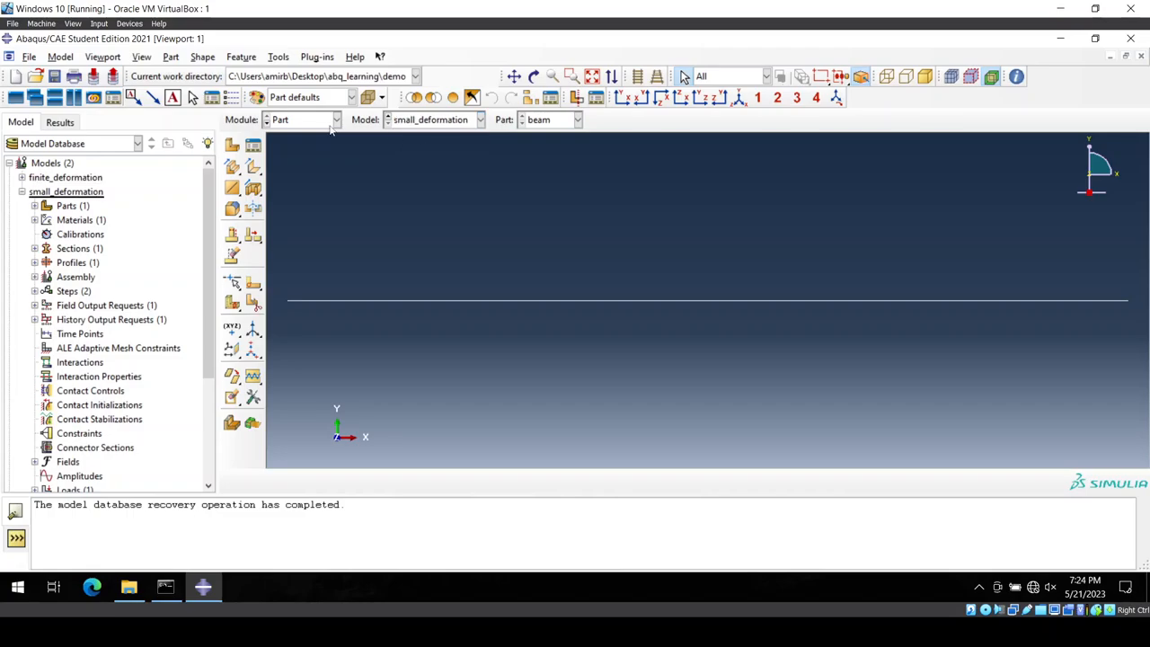
pyautogui.click(302, 118)
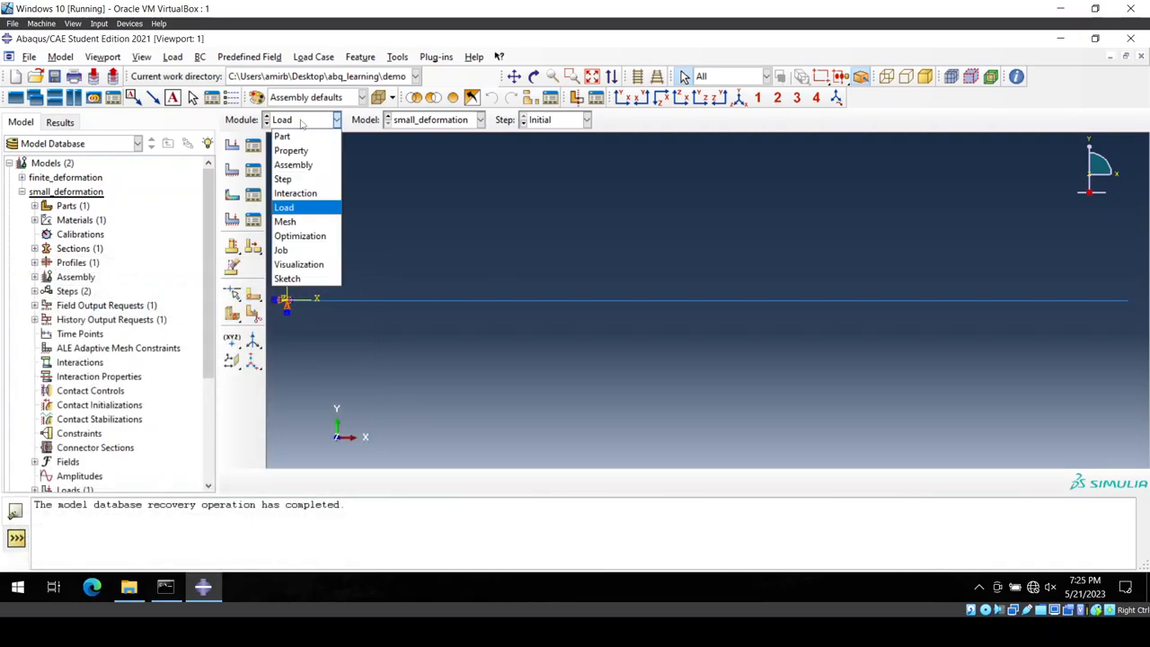
# View the recovered beam mesh and the Job Manager's completed jobs, then dismiss it
pyautogui.click(284, 221)
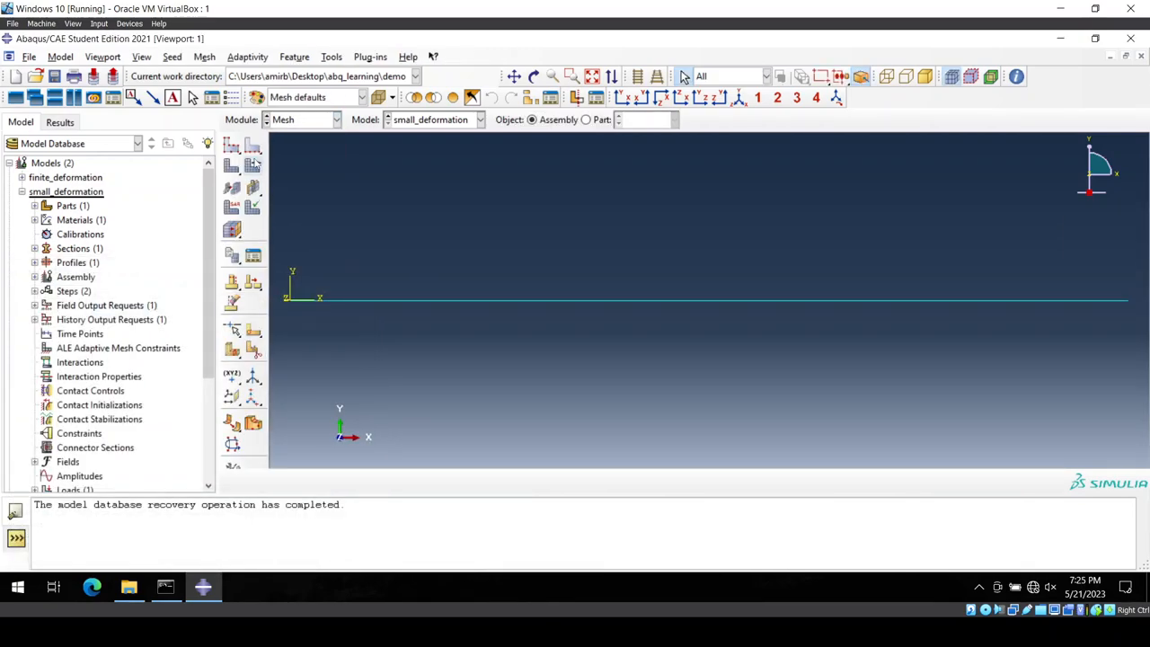
pyautogui.click(586, 119)
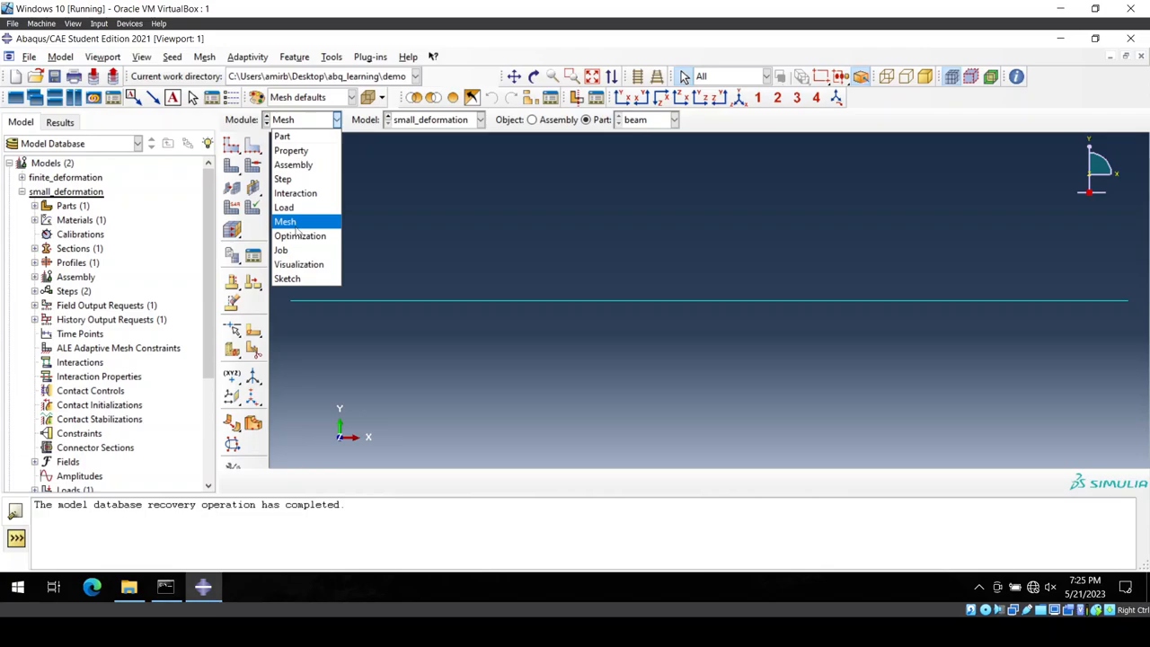
pyautogui.click(280, 250)
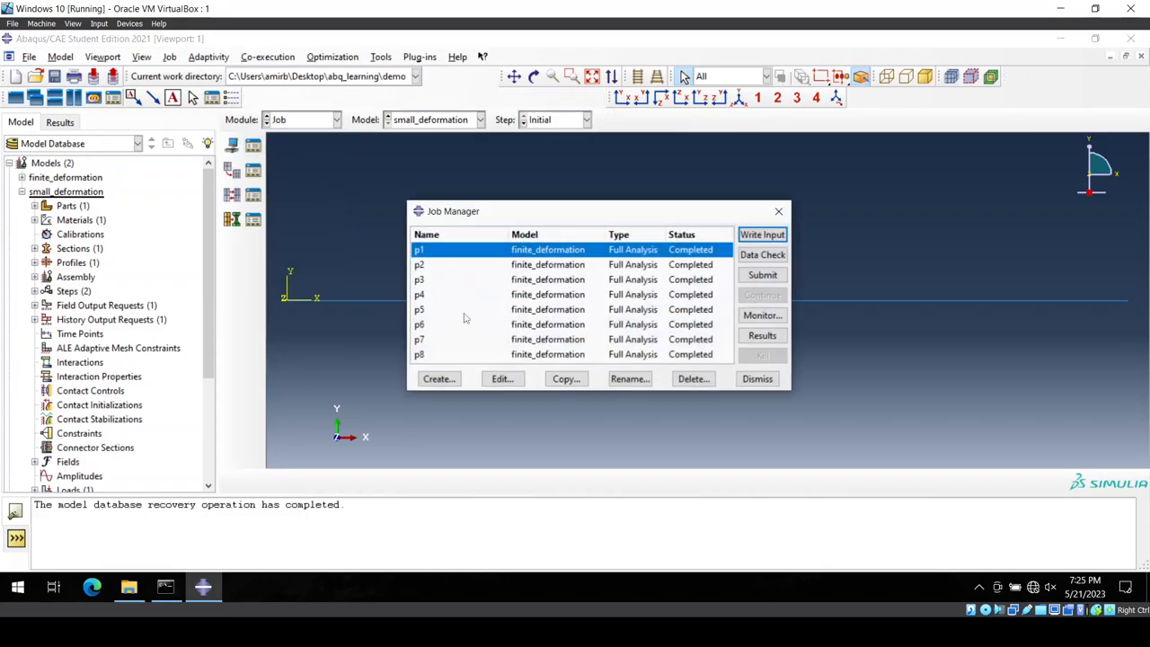
pyautogui.click(757, 378)
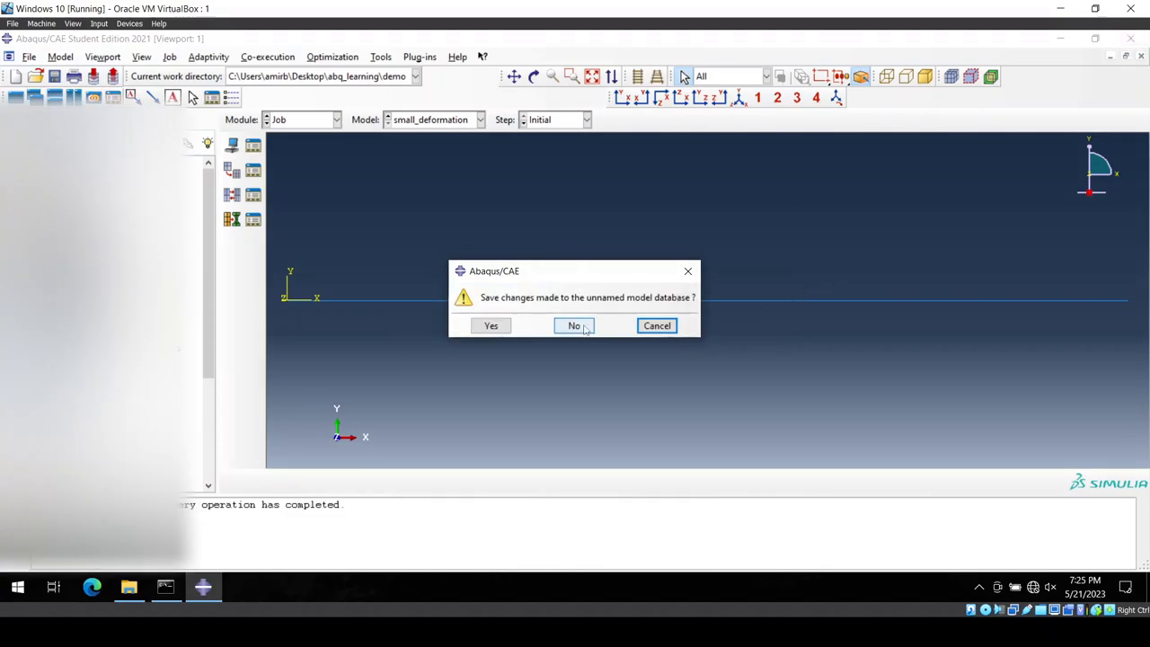
# Answer No to saving, closing Abaqus/CAE and returning to Command Prompt
pyautogui.click(575, 325)
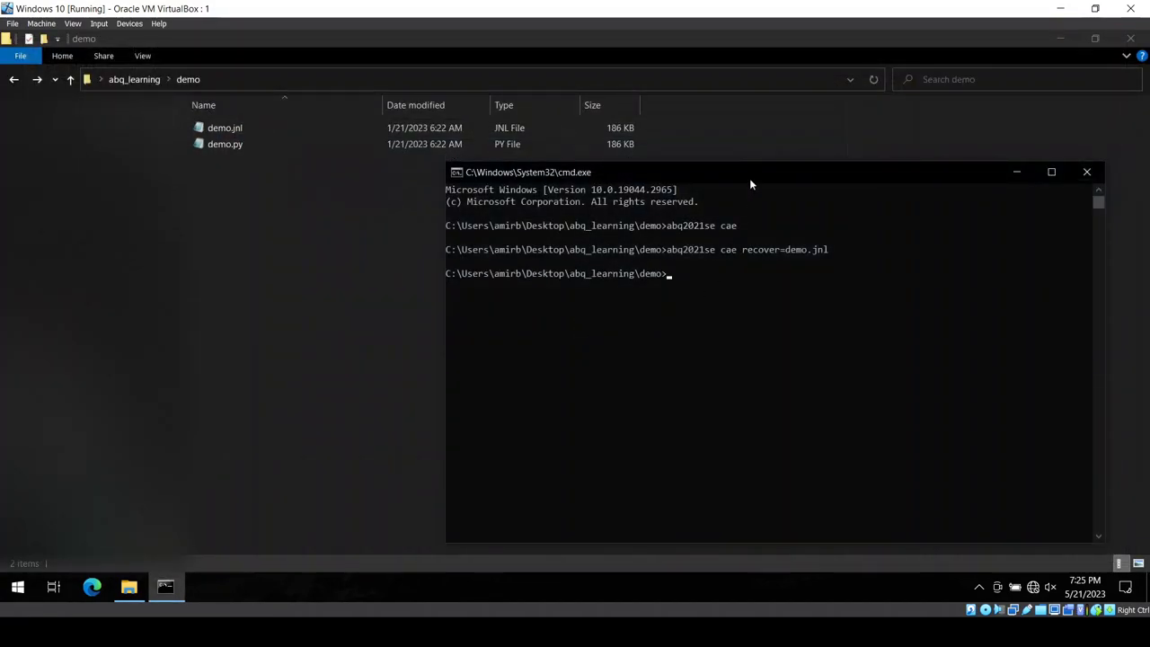
pyautogui.moveTo(802, 336)
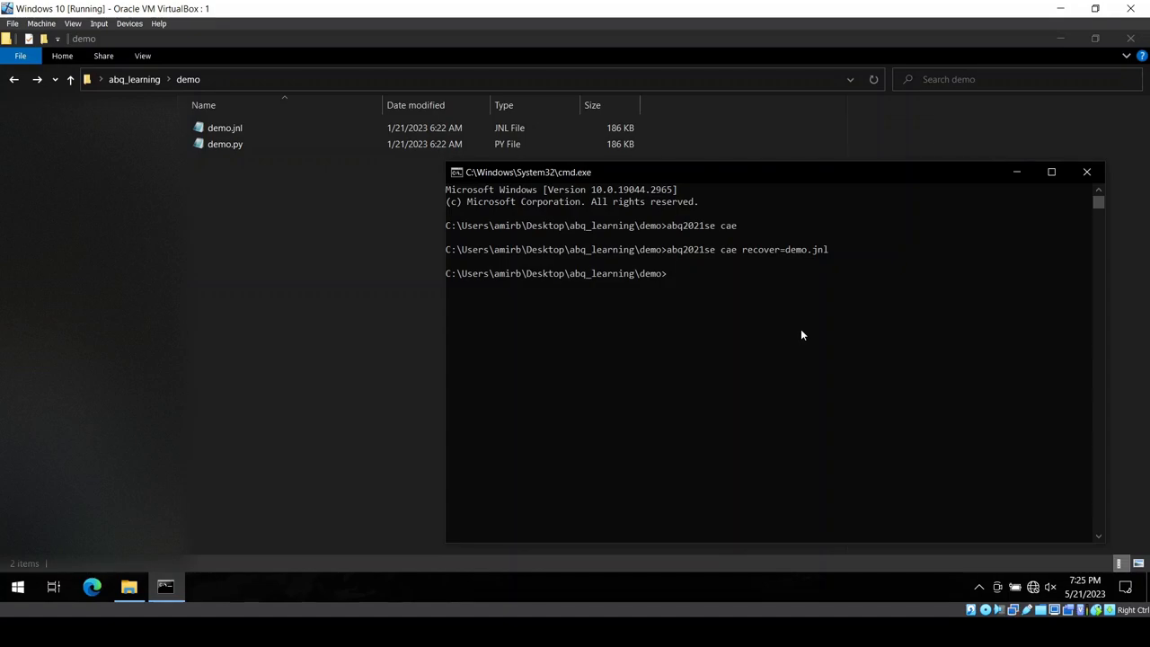
# Partly type an 'abq202\cae recover=demo.jnl' command, then erase the whole line
pyautogui.write('abq')
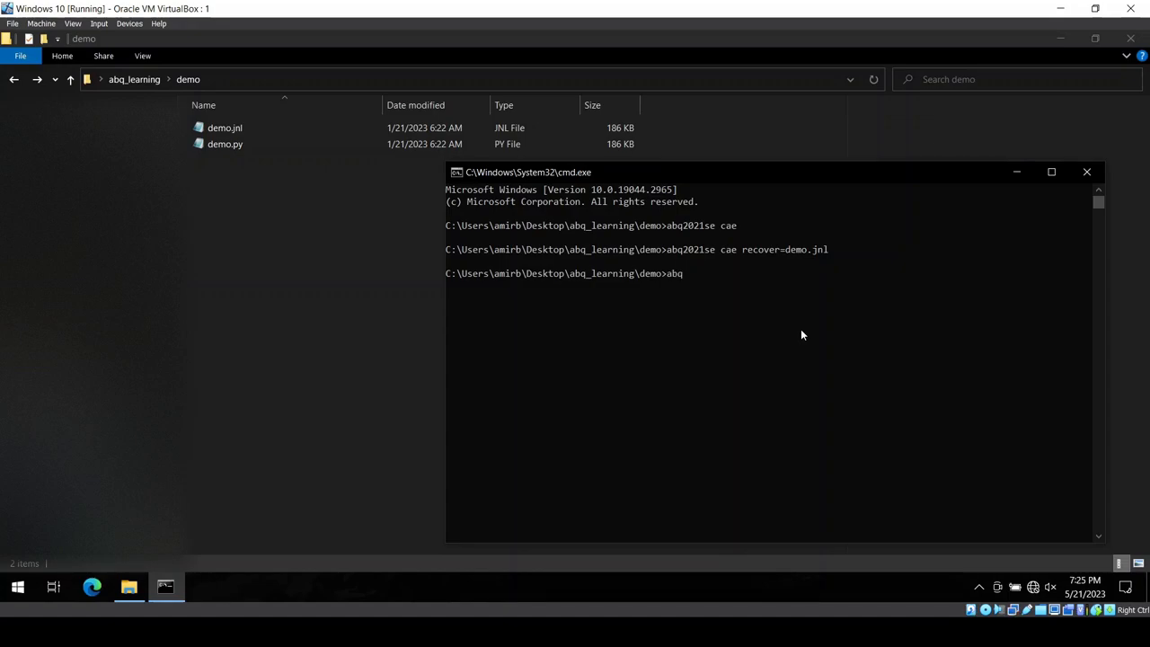
pyautogui.write('2022le')
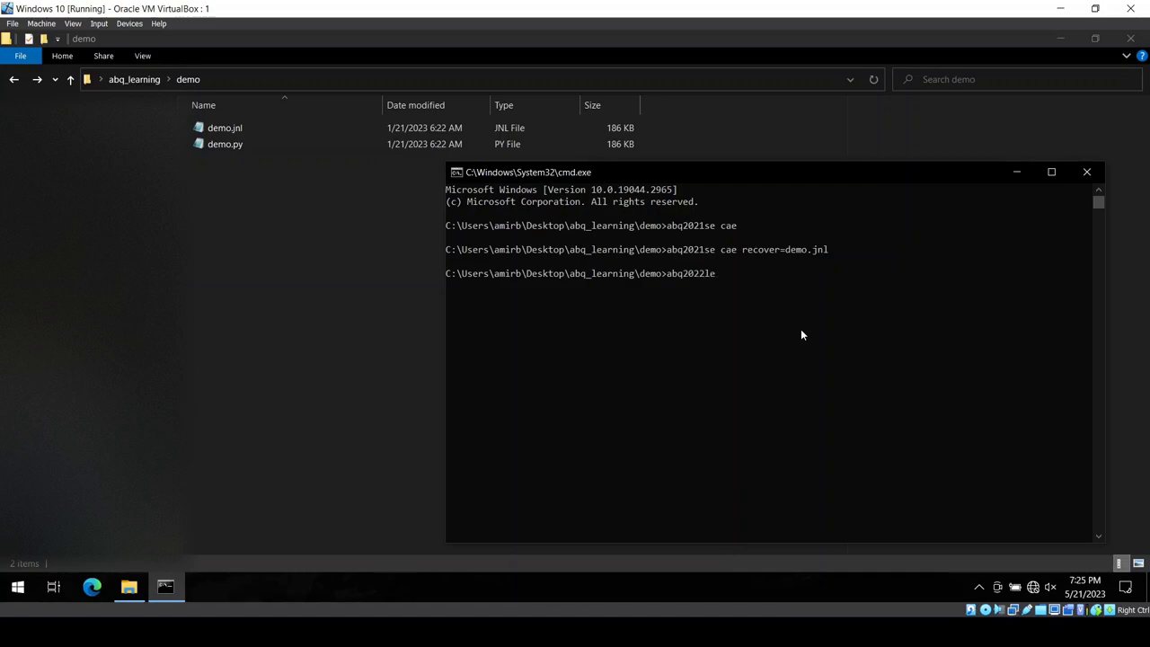
pyautogui.write('\\')
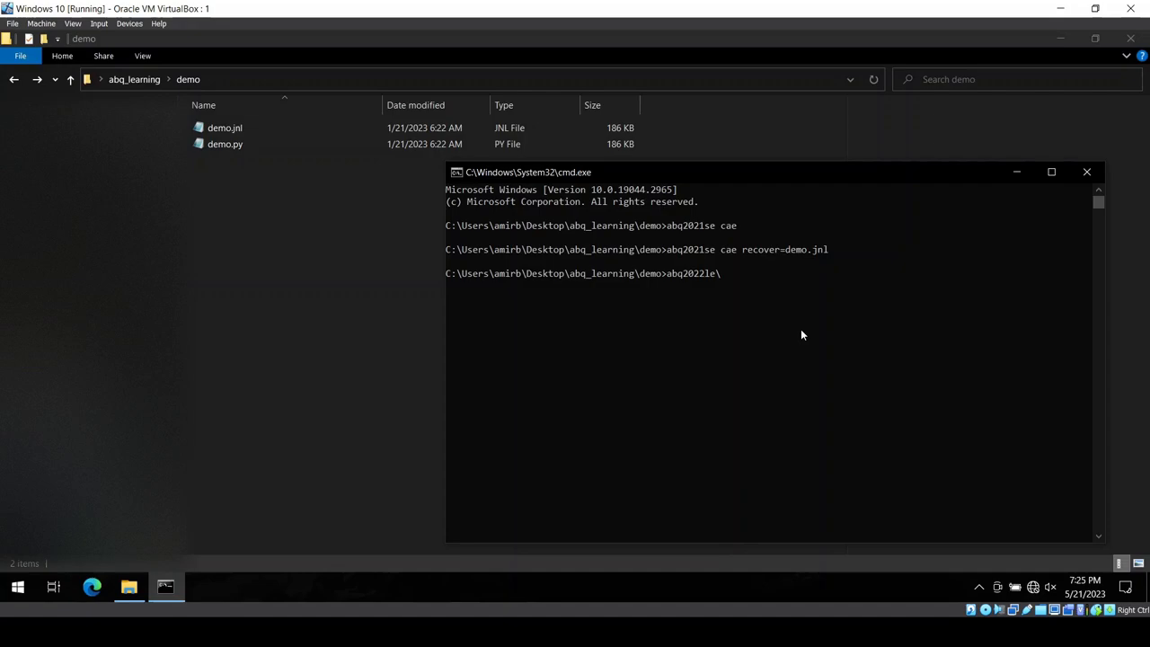
pyautogui.write('cae')
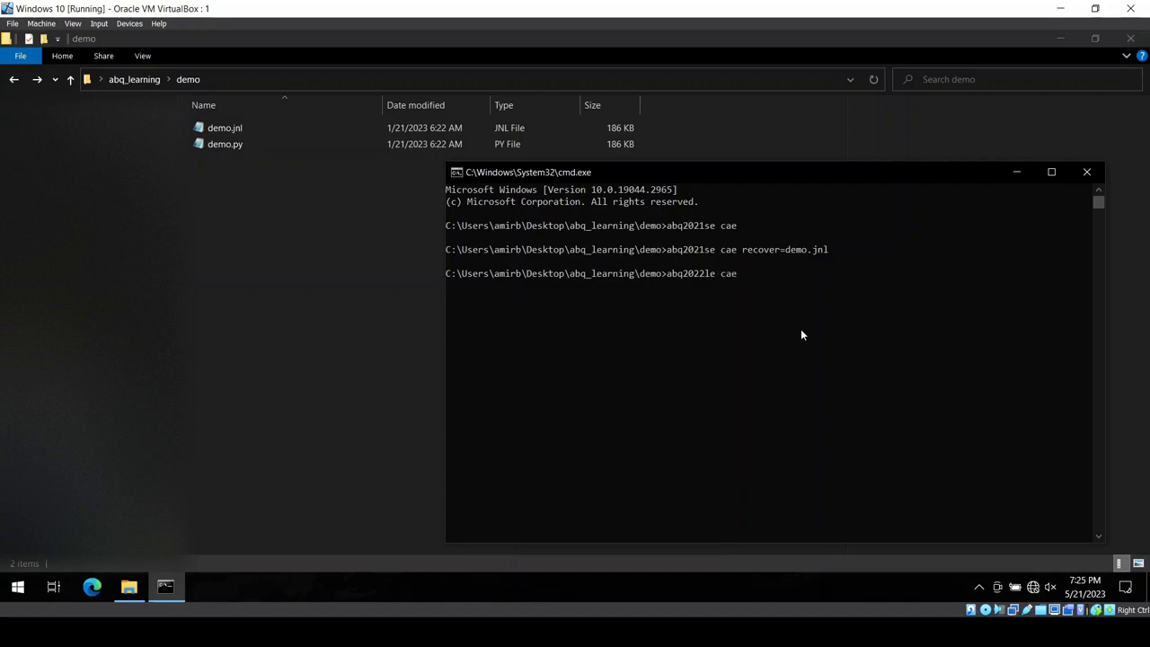
pyautogui.write('recover')
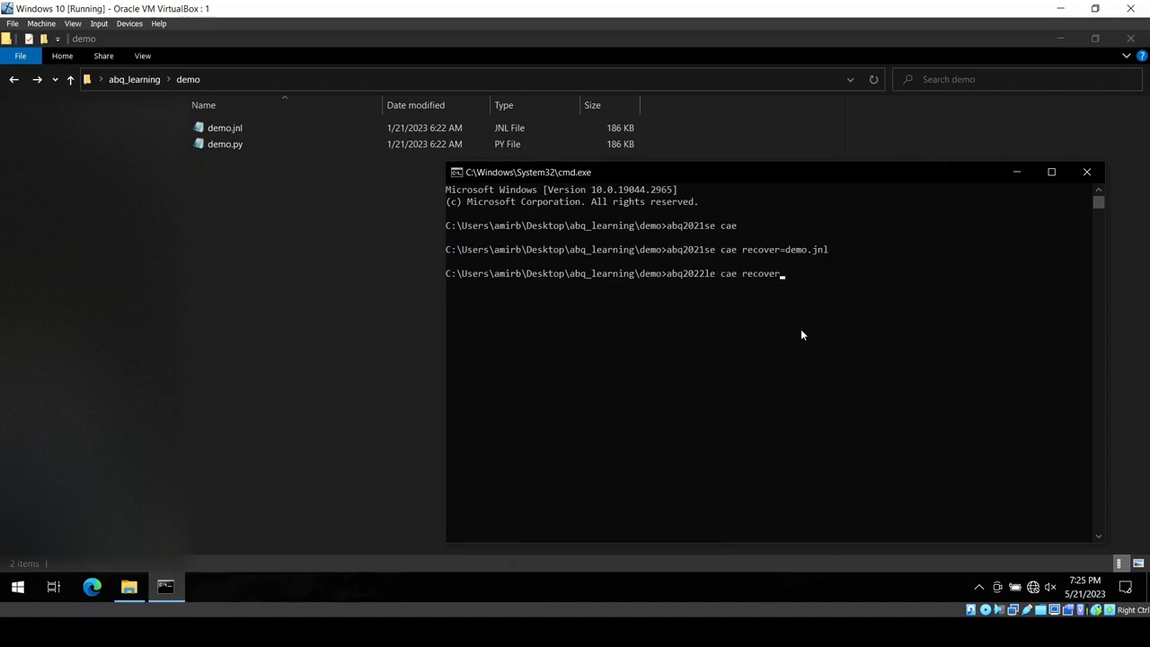
pyautogui.write('=demo.jnl')
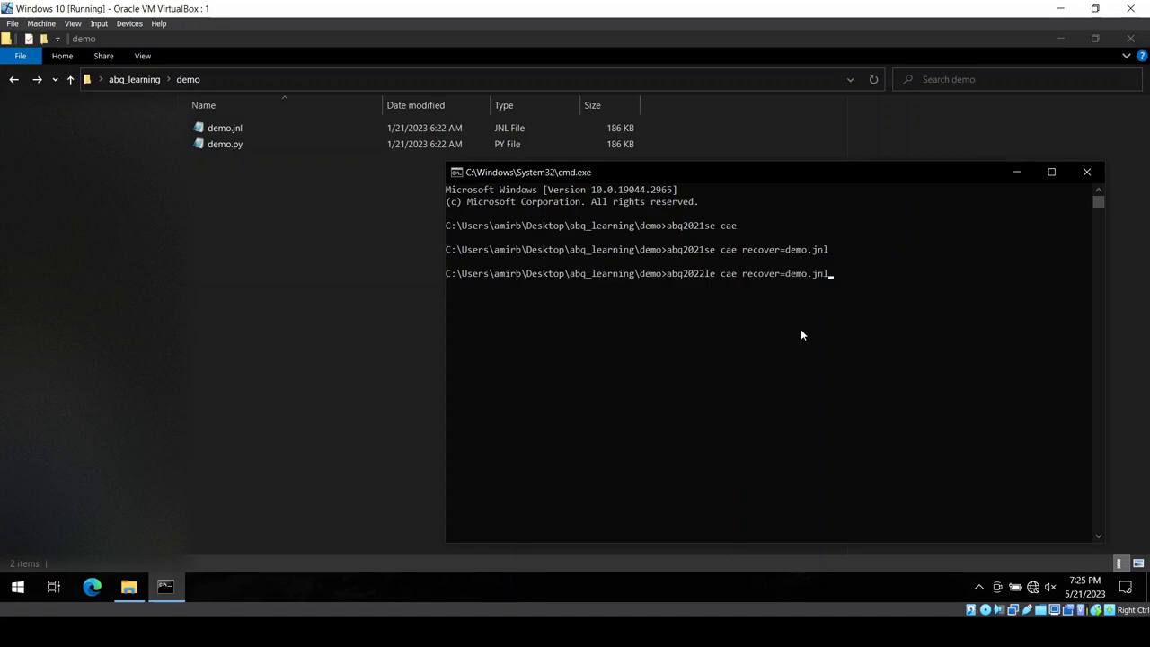
pyautogui.press('Backspace')
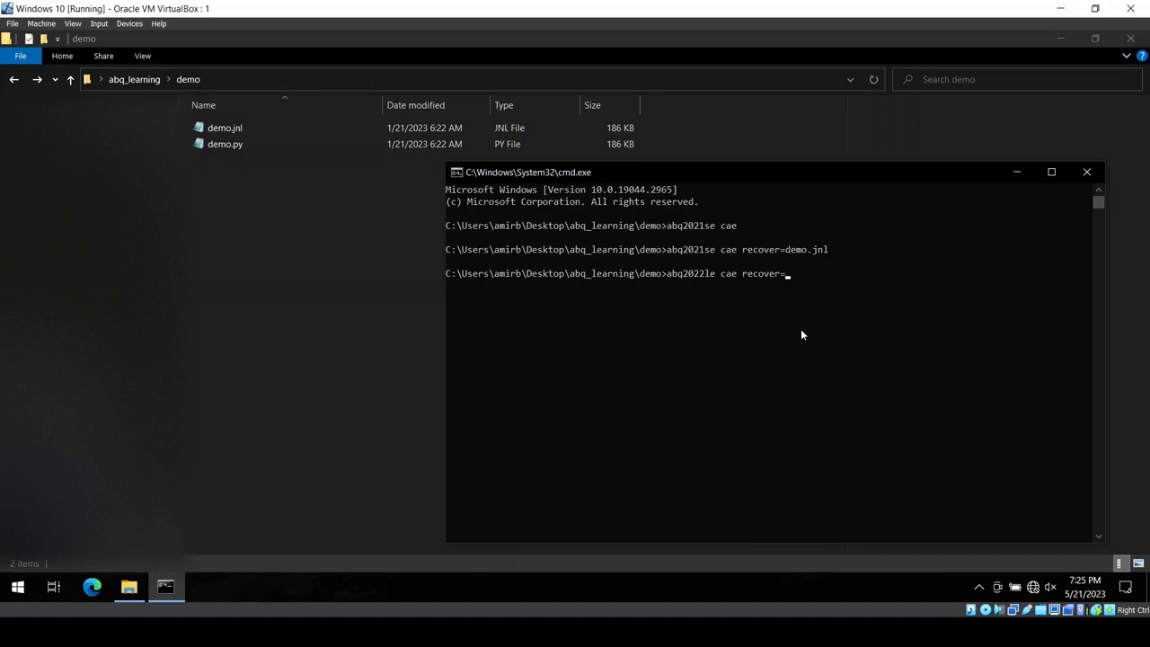
pyautogui.press('escape')
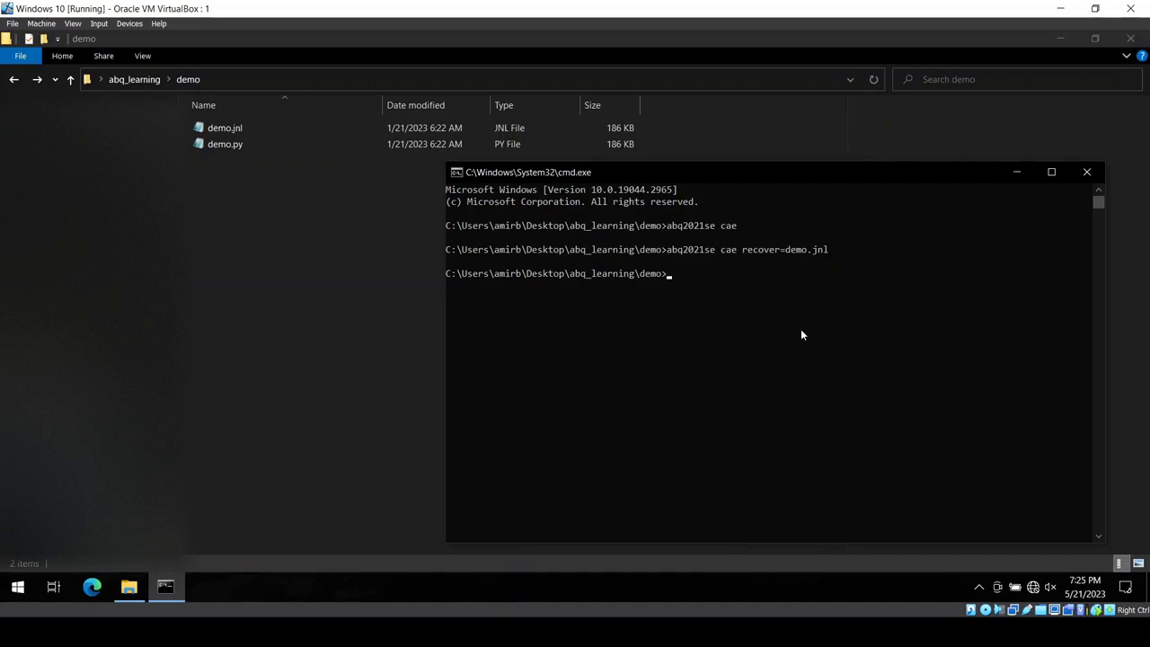
# Type 'abaqus cae recover=demo.jnl' at the prompt without running it
pyautogui.write('abaqus')
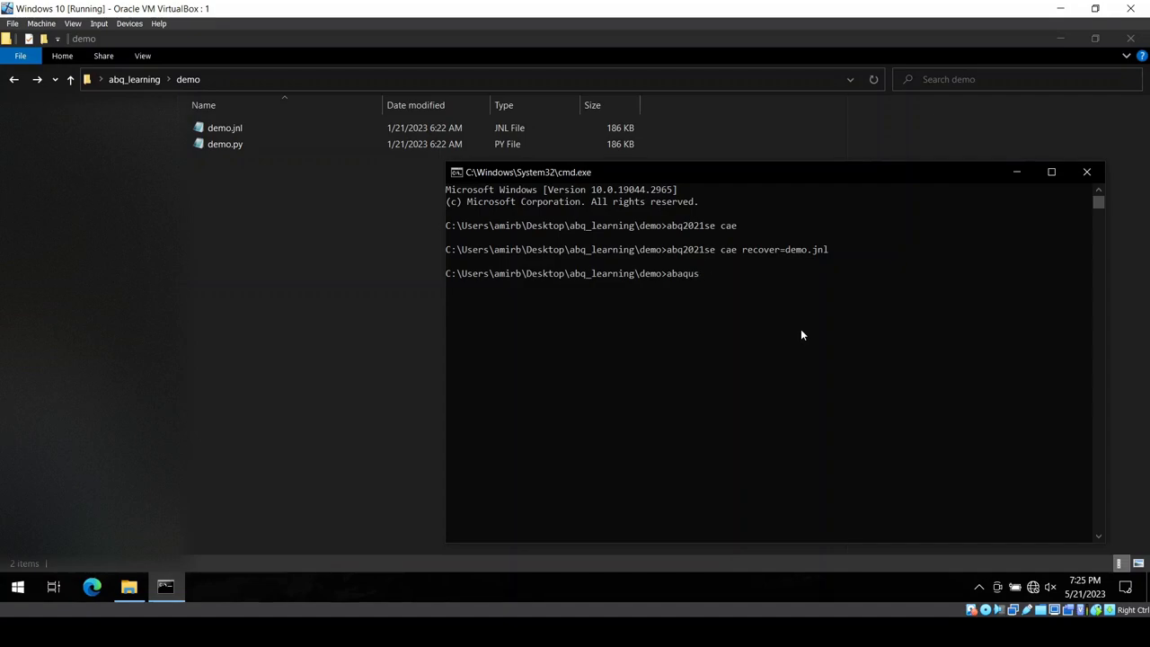
pyautogui.write('cae recov')
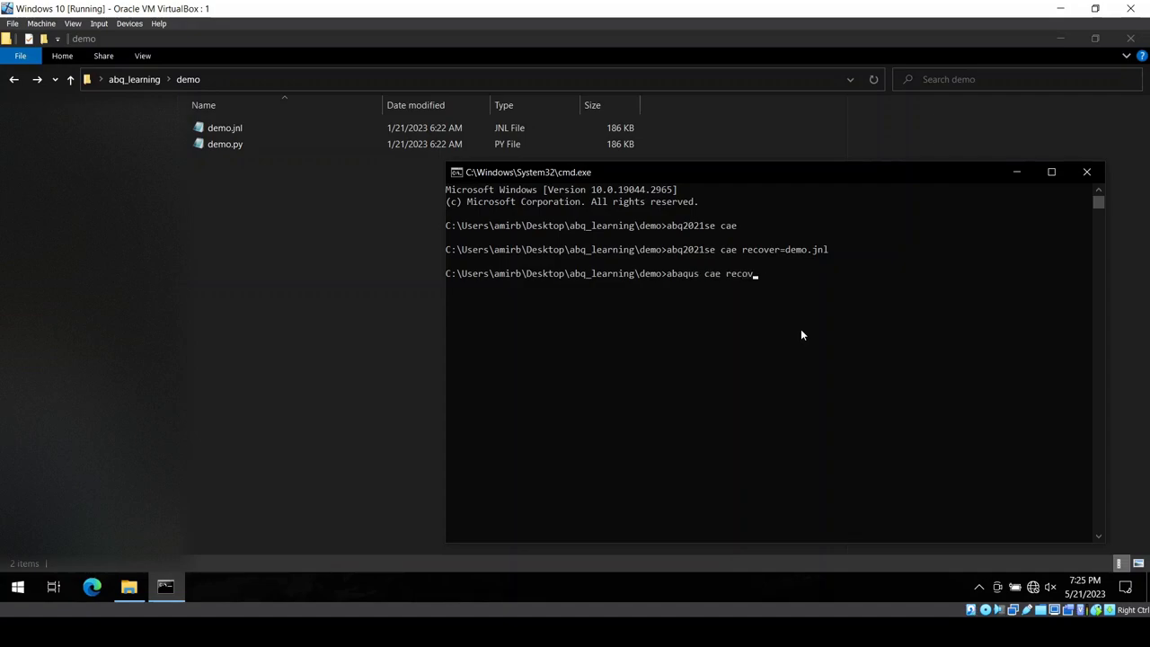
pyautogui.write('er=')
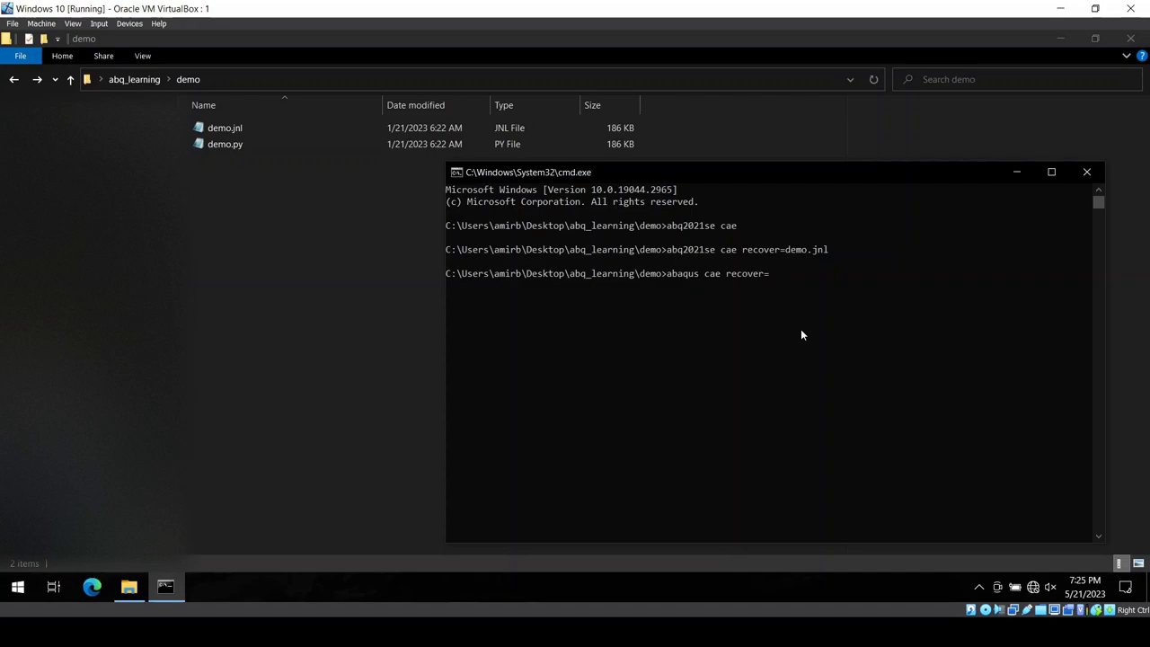
pyautogui.write('demo.jnl')
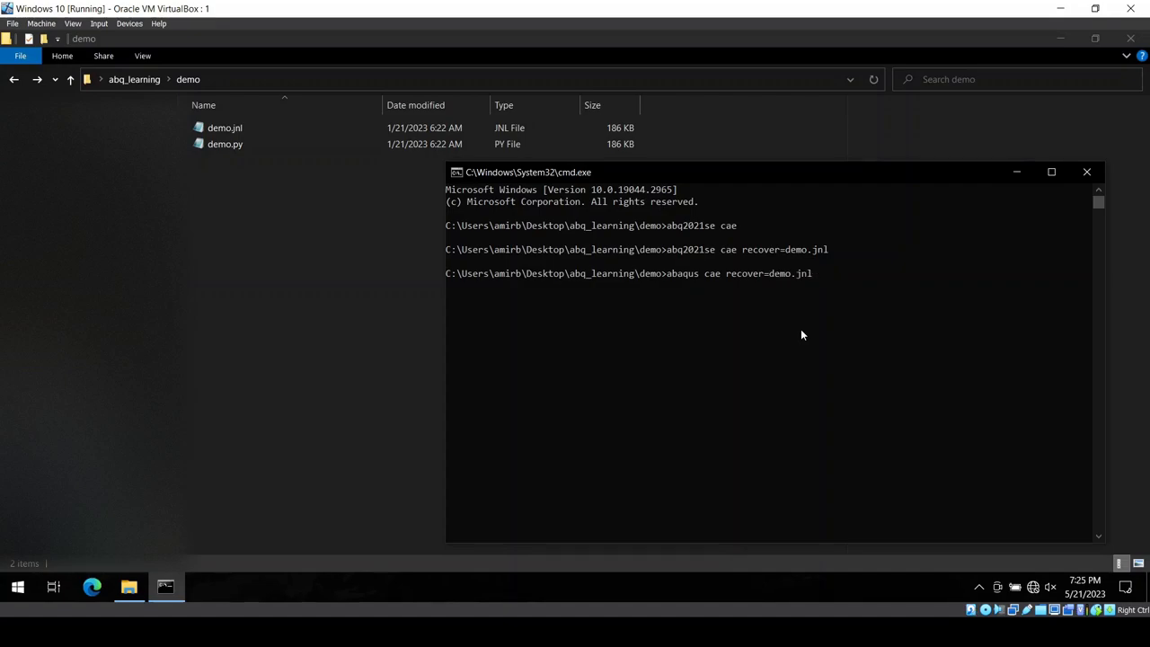